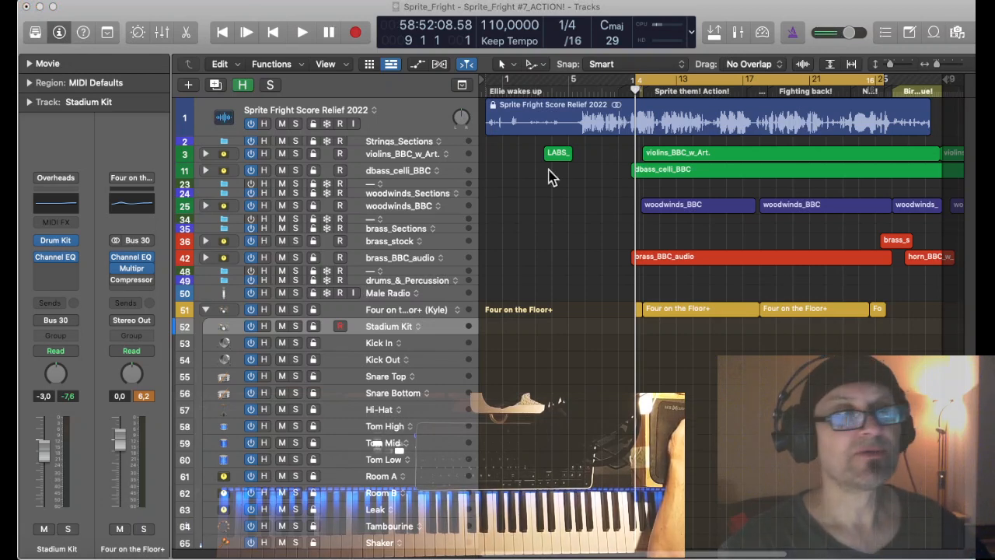
mouse_move(342, 189)
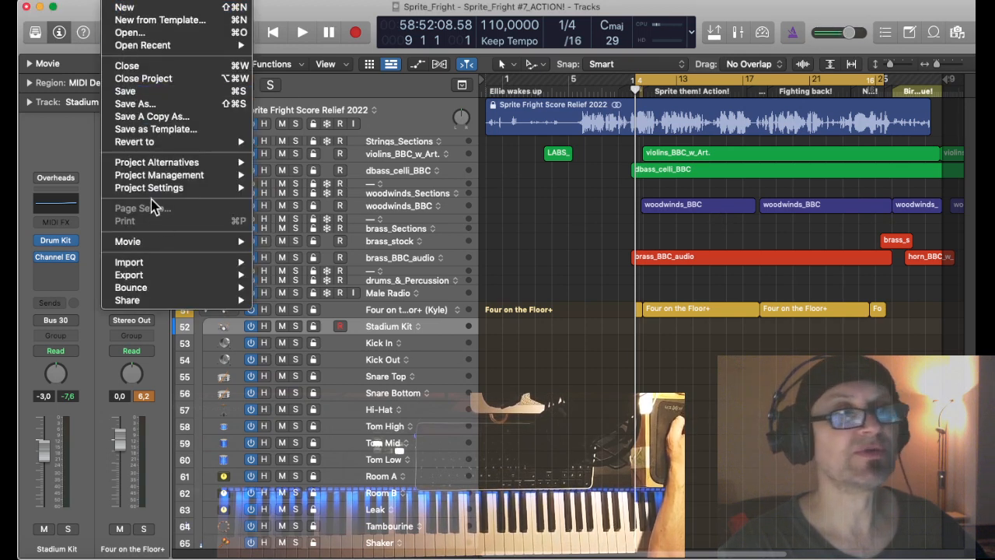
mouse_move(271, 217)
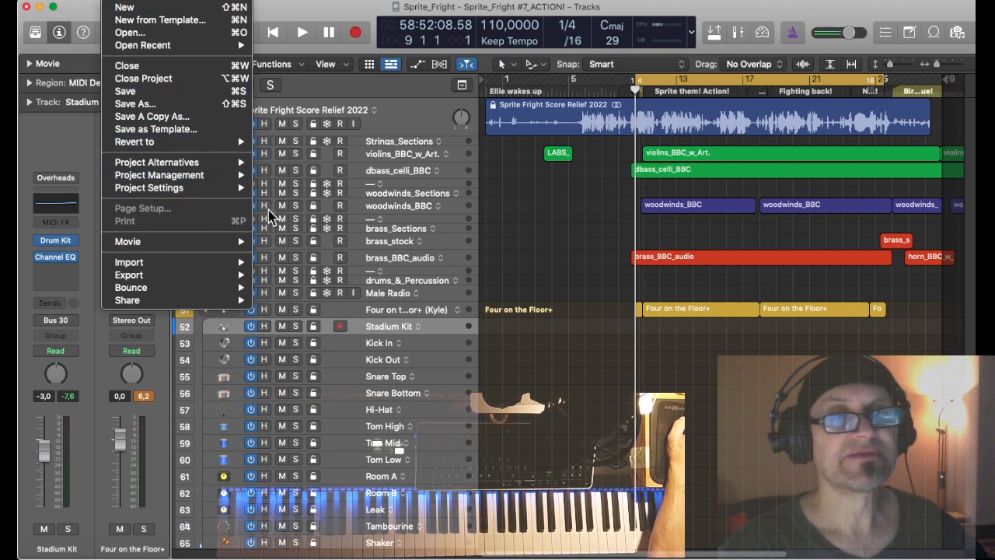
mouse_move(366, 21)
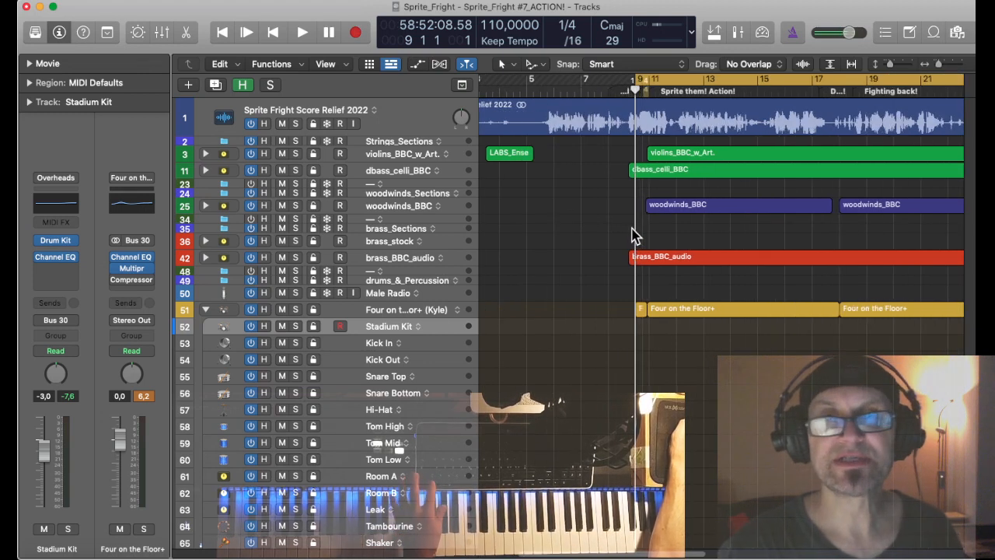
mouse_move(630, 249)
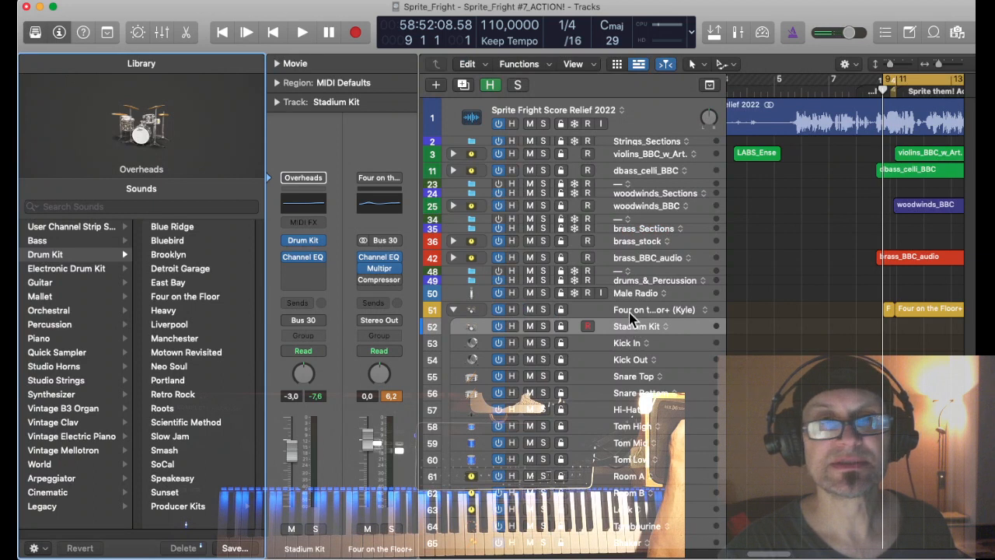
Step: Select the Four on the Floor+ (Kyle) Drummer track and browse its drummer and kit sounds
click(622, 310)
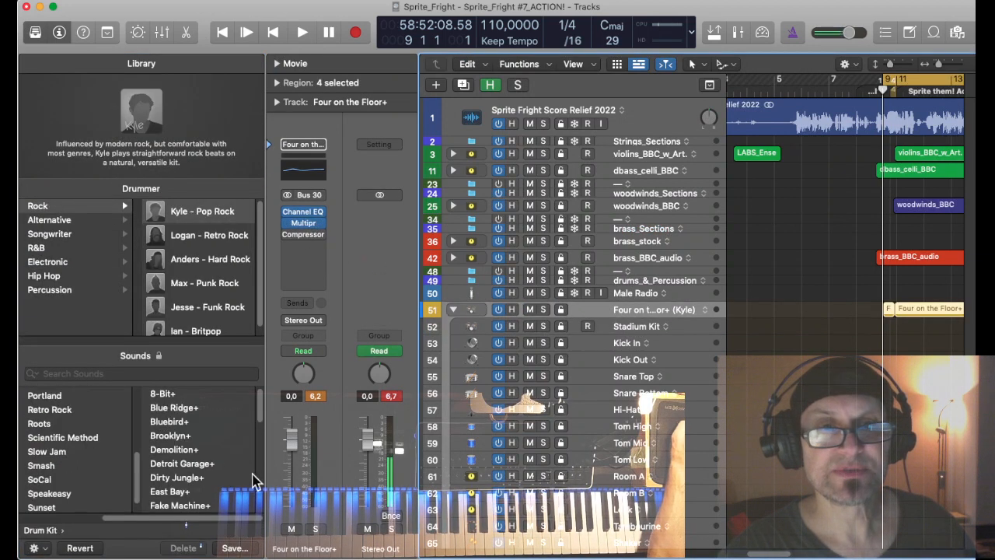
scroll(down, 3)
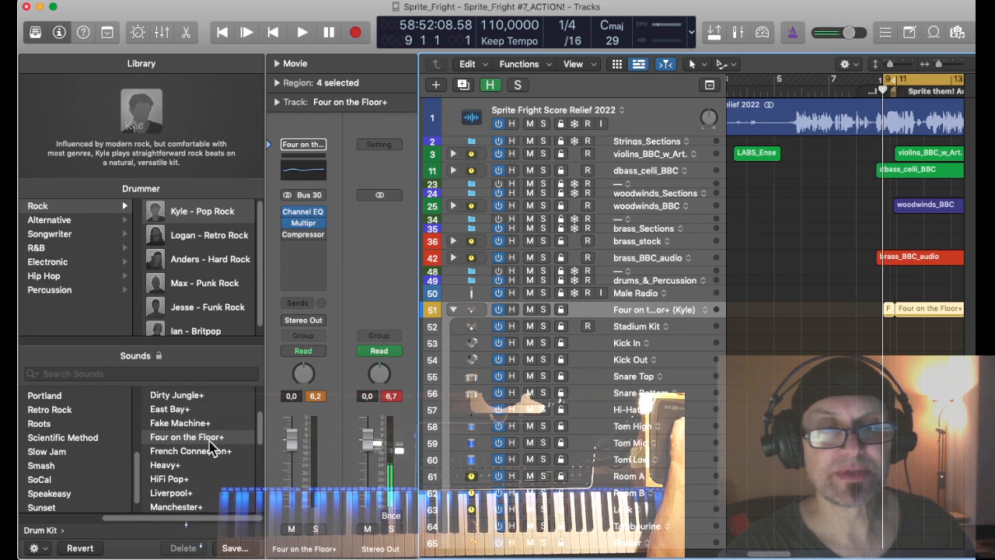
mouse_move(209, 447)
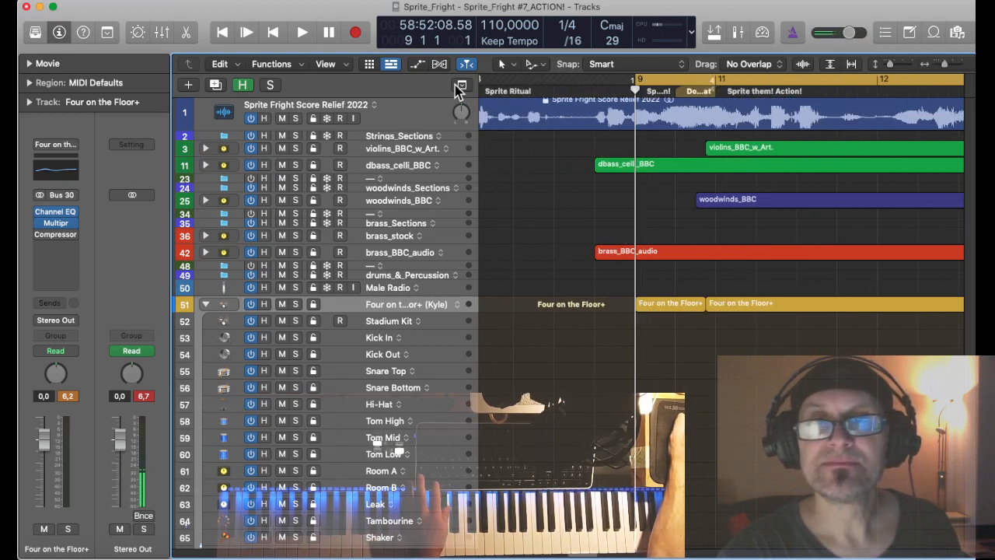
Step: Show the marker, signature and tempo global tracks and inspect the Signature track options
click(462, 86)
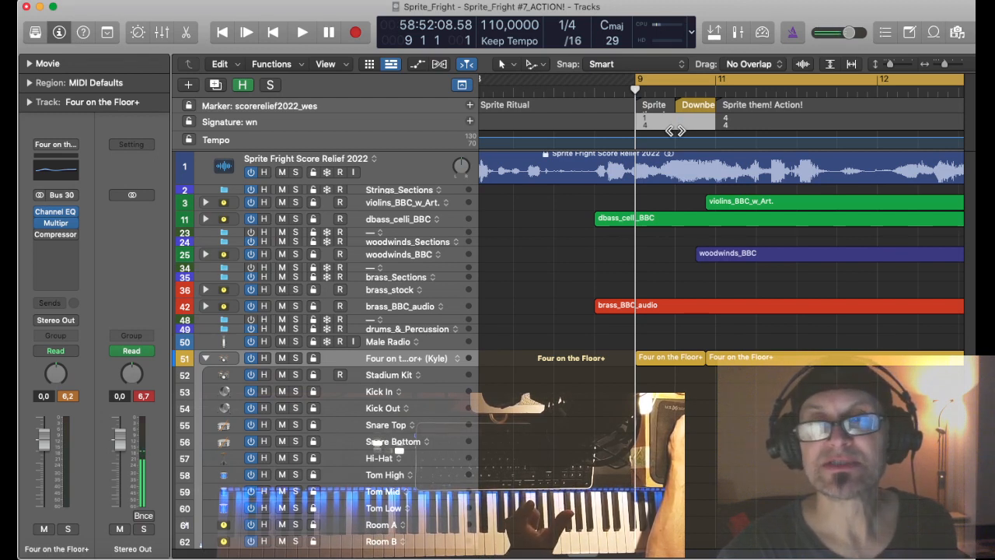
mouse_move(743, 374)
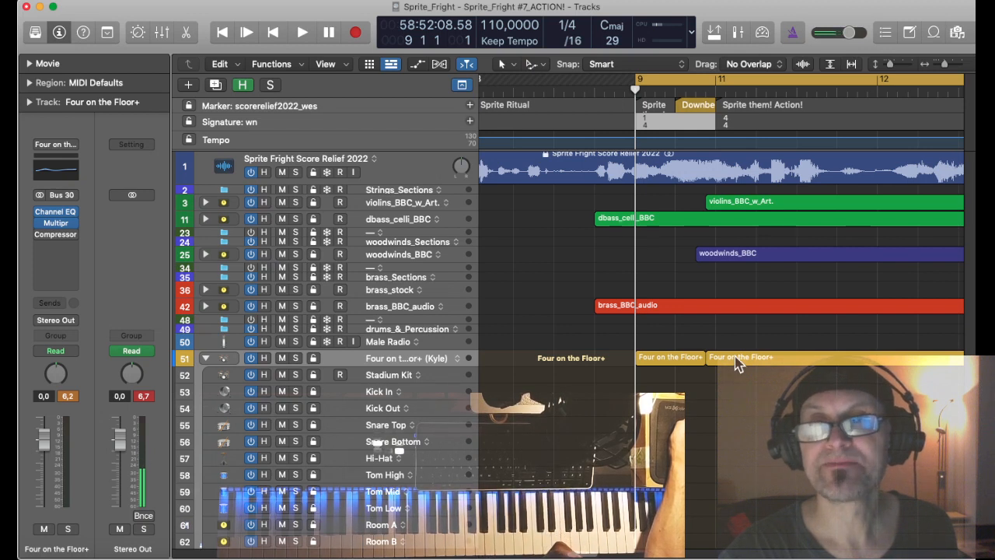
right_click(645, 124)
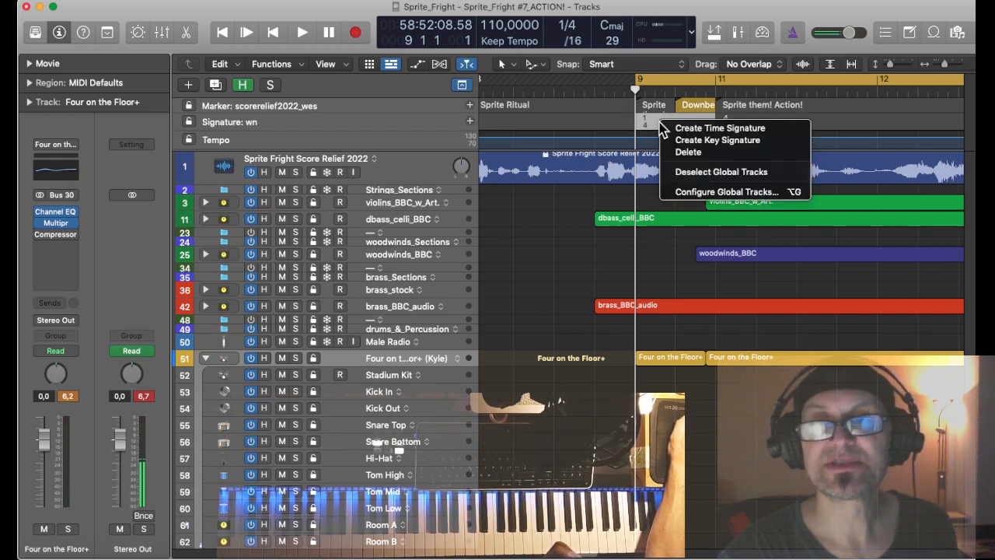
mouse_move(649, 124)
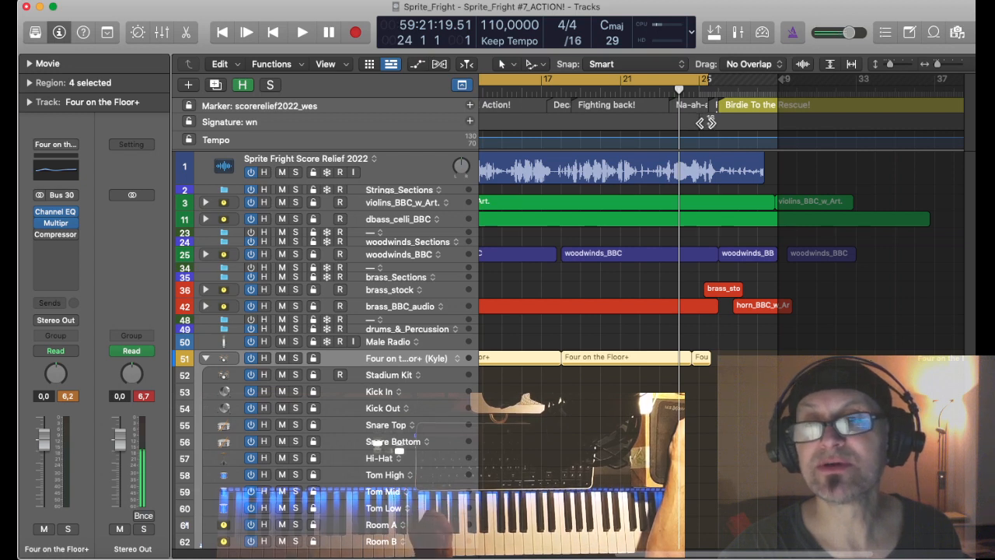
click(700, 358)
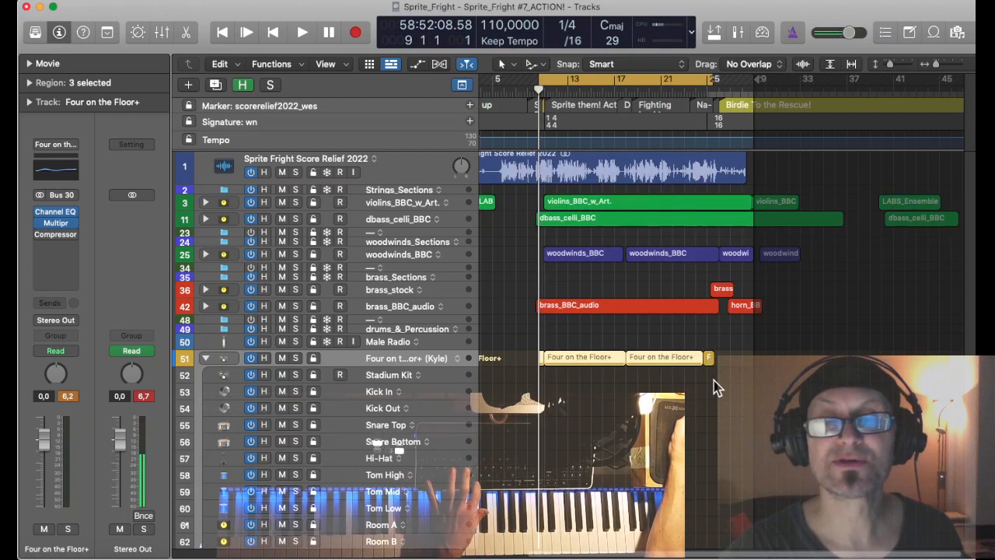
Step: Play the cue along with the movie
click(302, 32)
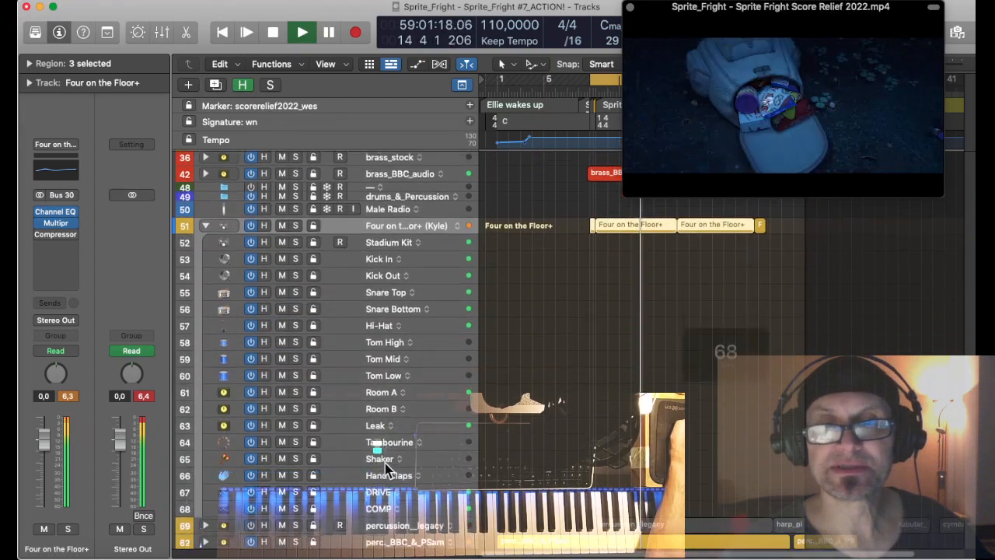
scroll(down, 3)
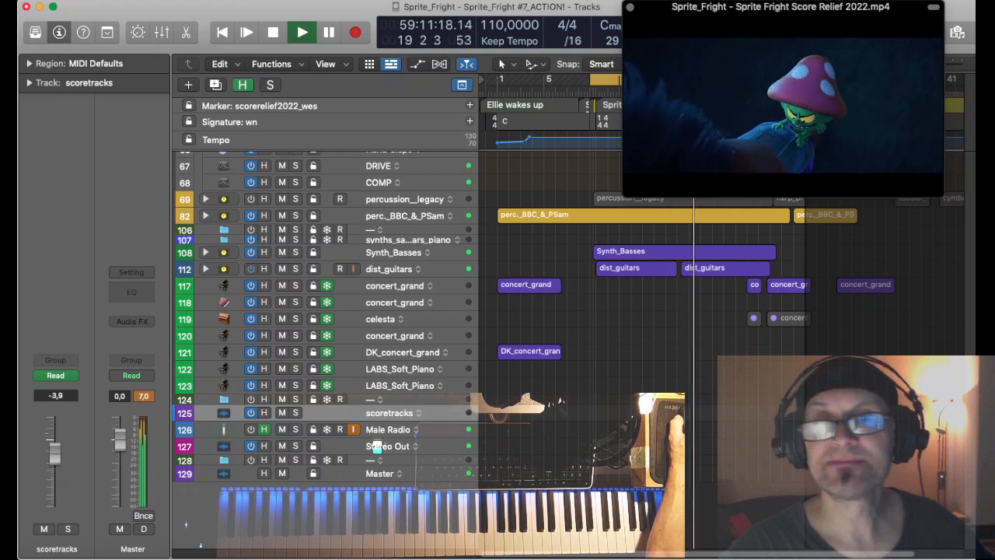
Step: Stop playback and lower the scoretracks track volume to -7.8 dB
click(302, 32)
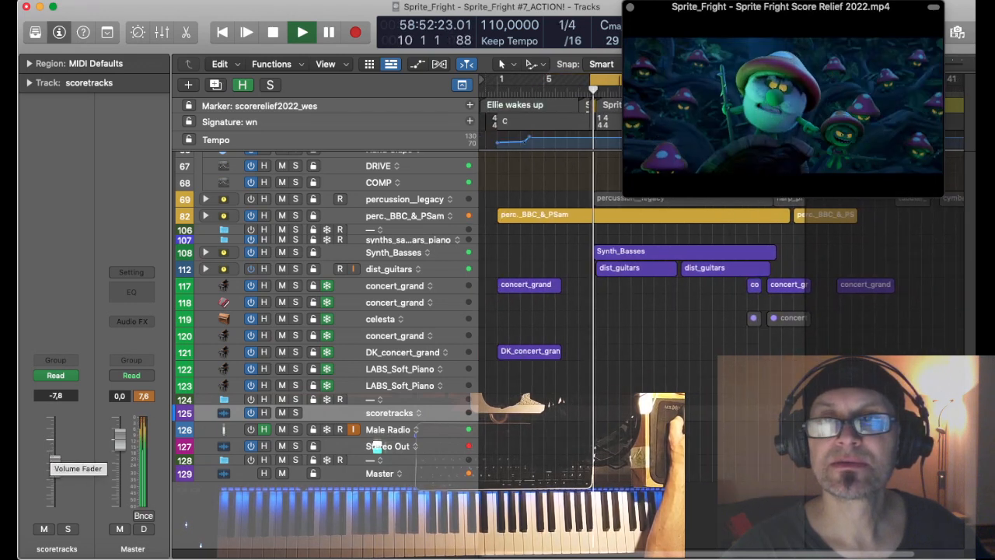
click(273, 32)
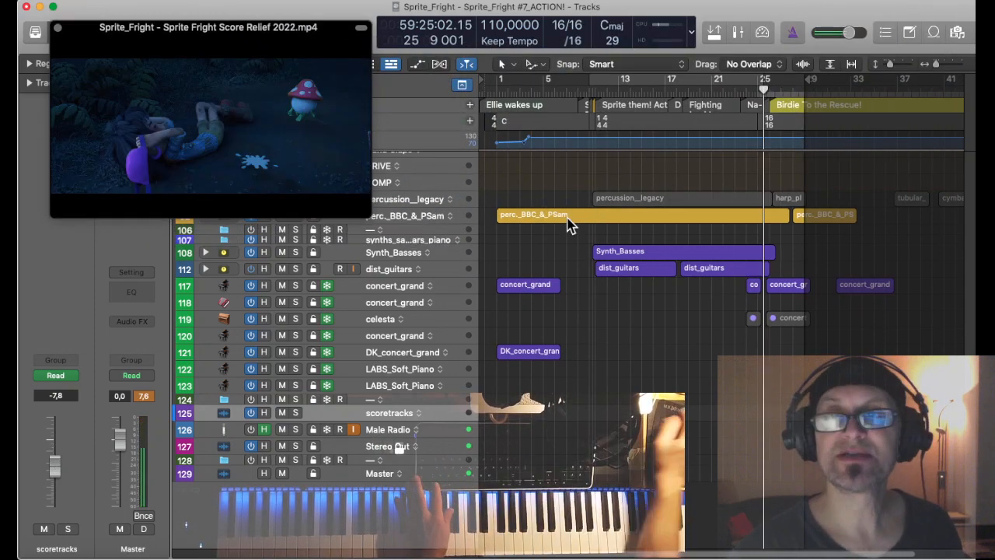
scroll(up, 3)
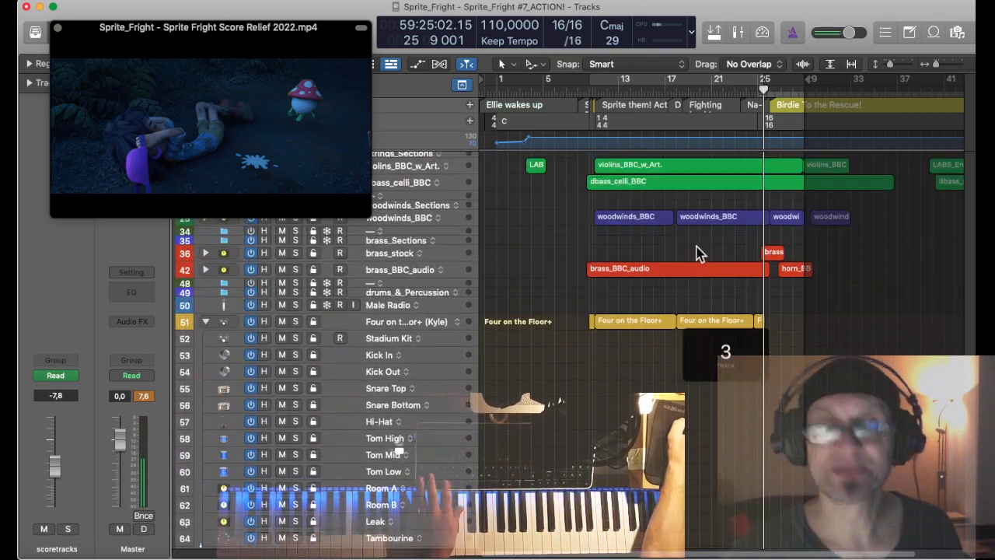
scroll(down, 3)
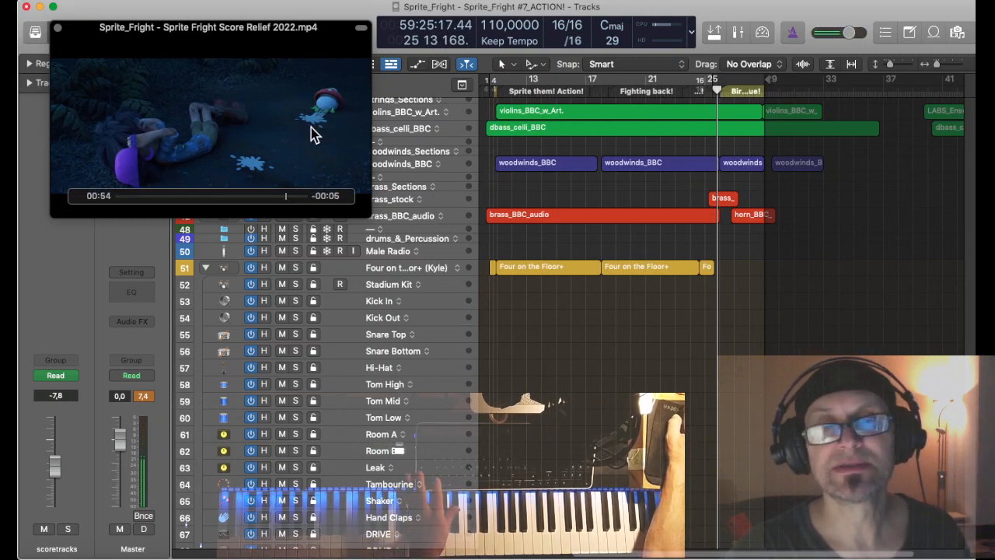
mouse_move(327, 156)
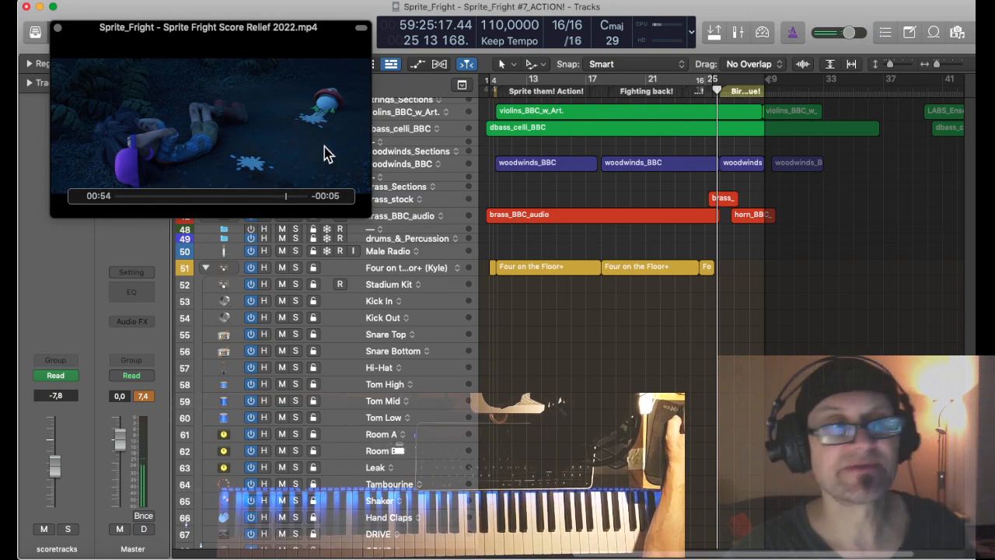
mouse_move(706, 307)
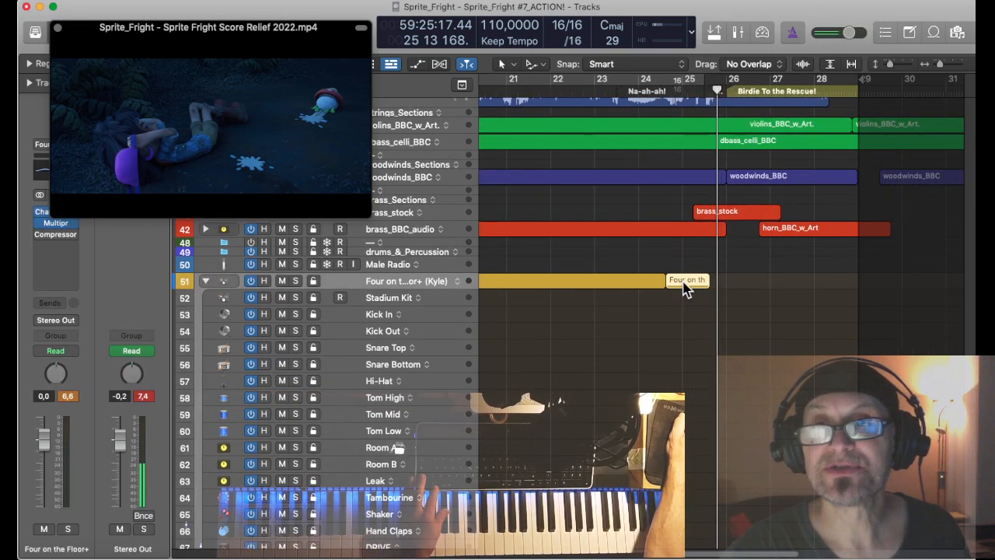
mouse_move(684, 284)
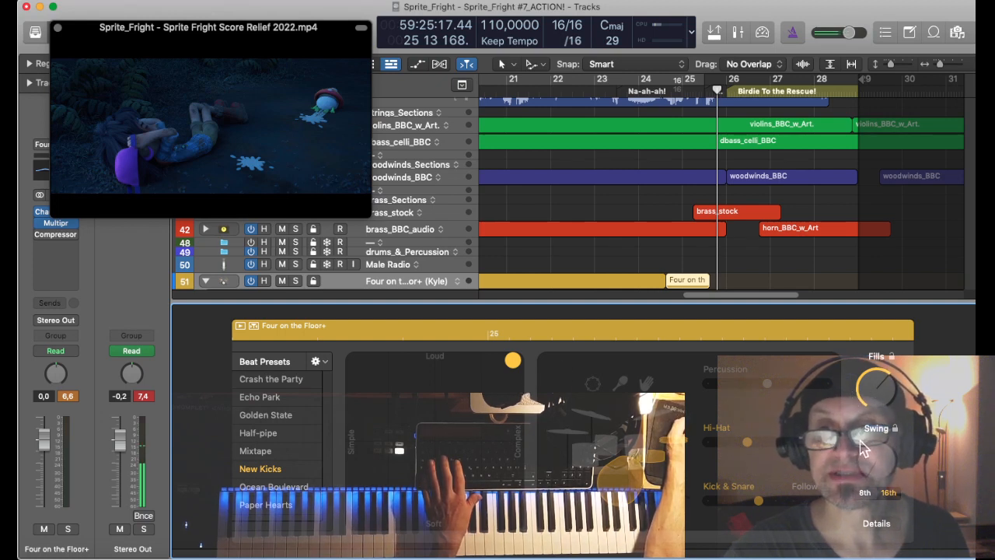
Step: Reveal the Feel, Ghost Notes and Hi-Hat detail knobs in the Drummer Editor
click(877, 523)
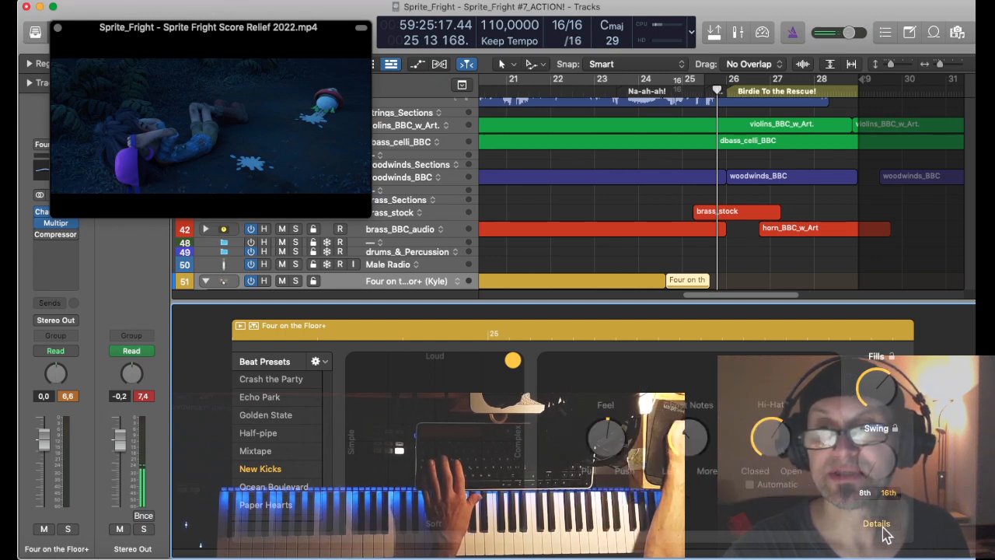
mouse_move(614, 444)
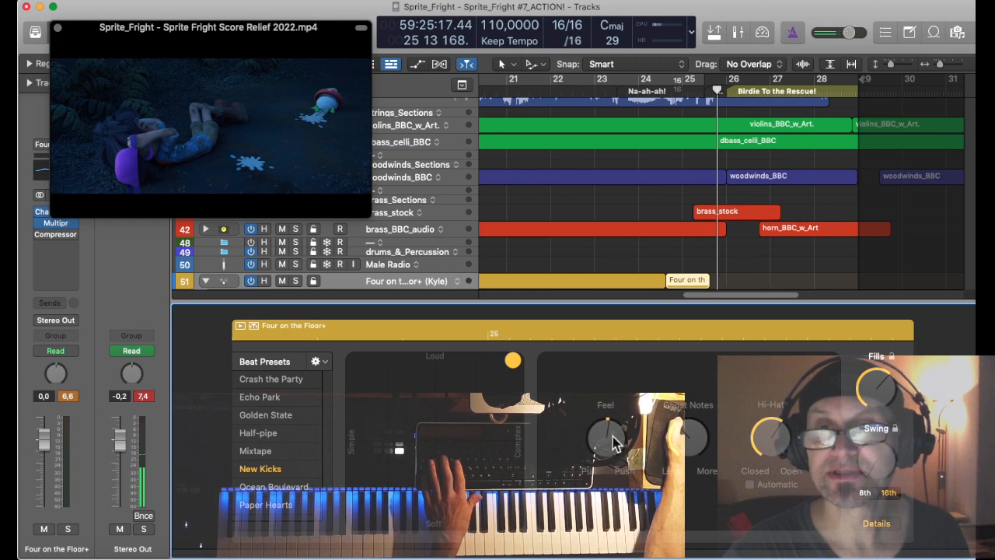
mouse_move(739, 436)
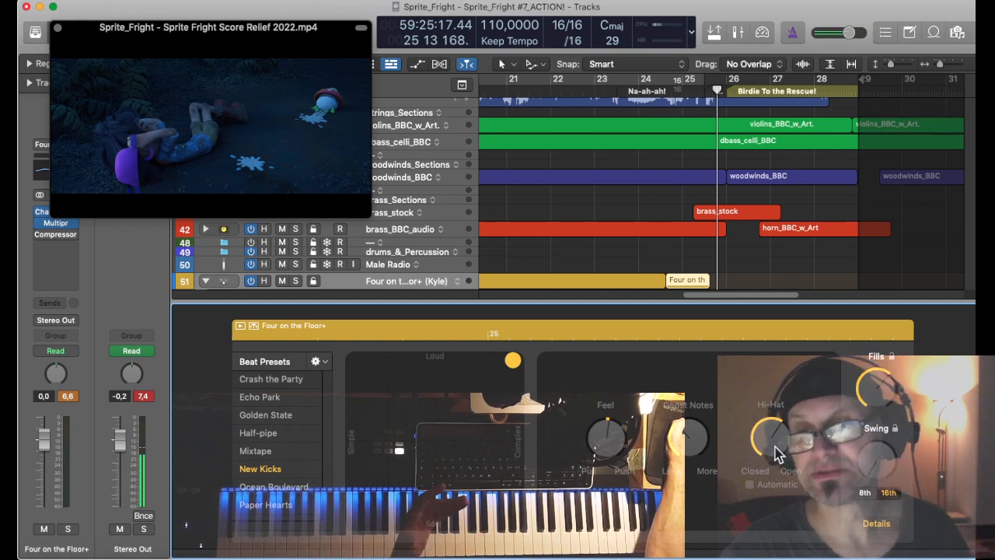
mouse_move(753, 461)
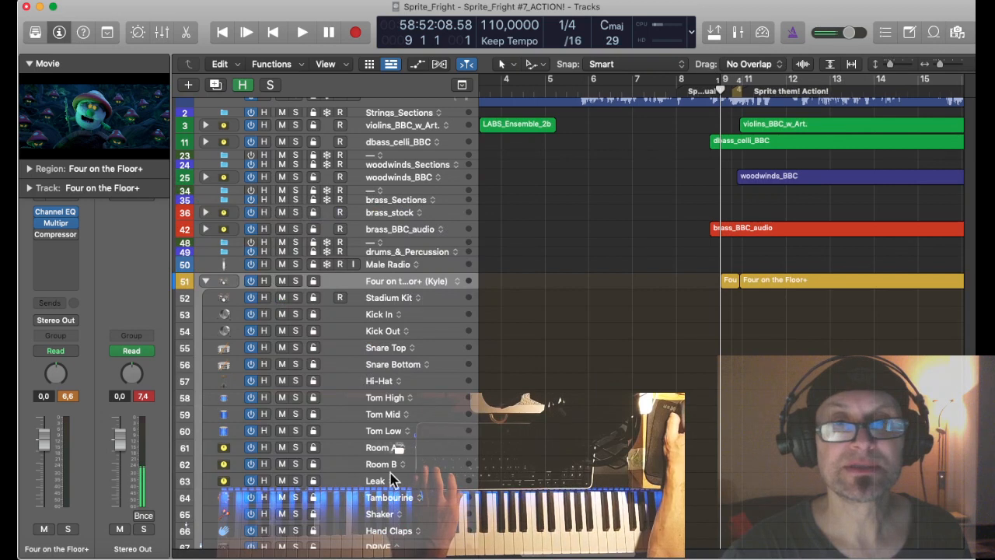
Step: Inspect the drum kit's output channel effects while playing, dismissing the overload warning
scroll(down, 3)
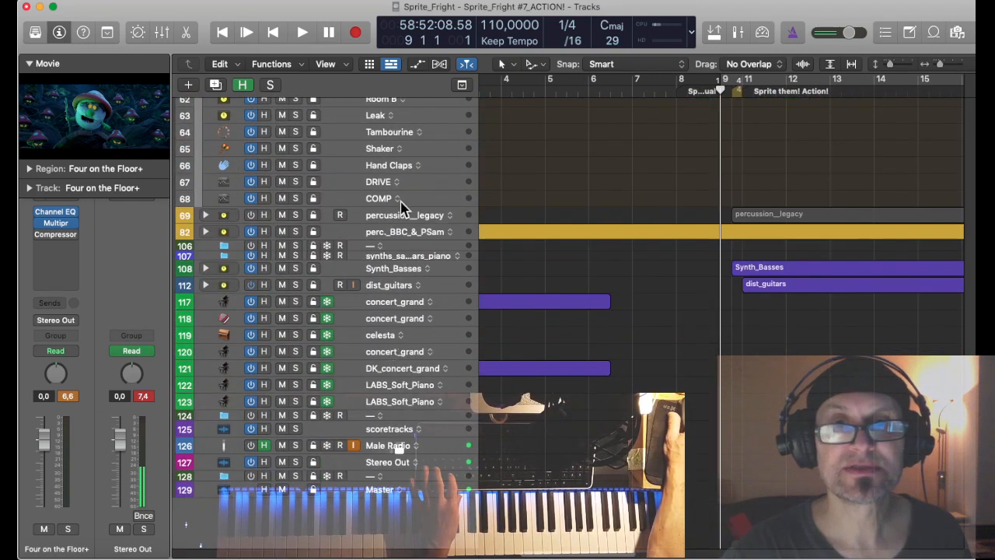
click(388, 429)
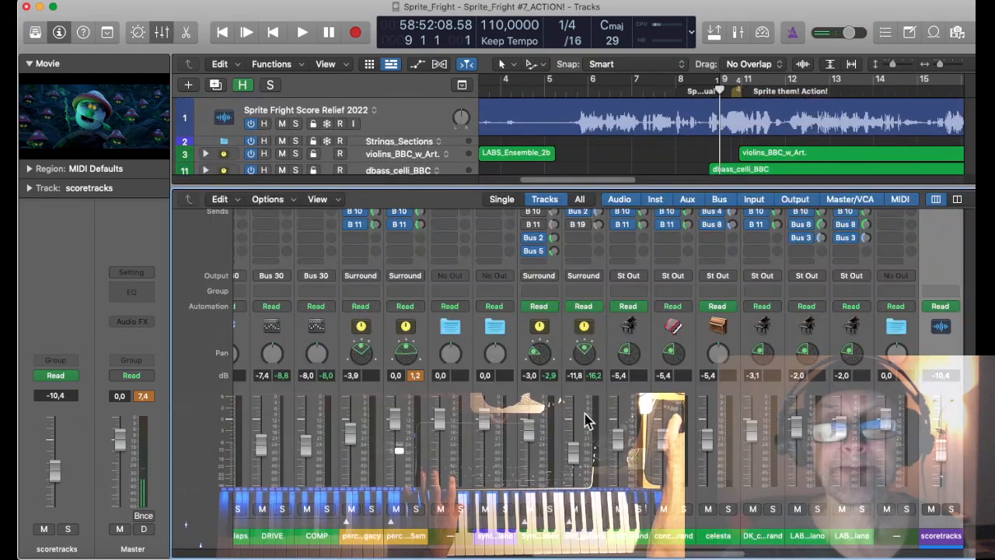
click(302, 32)
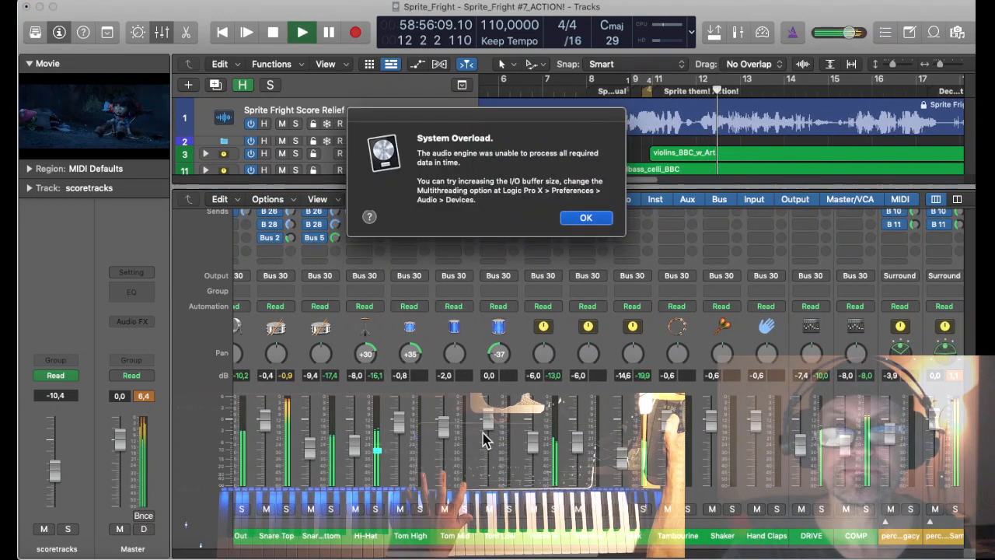
click(586, 218)
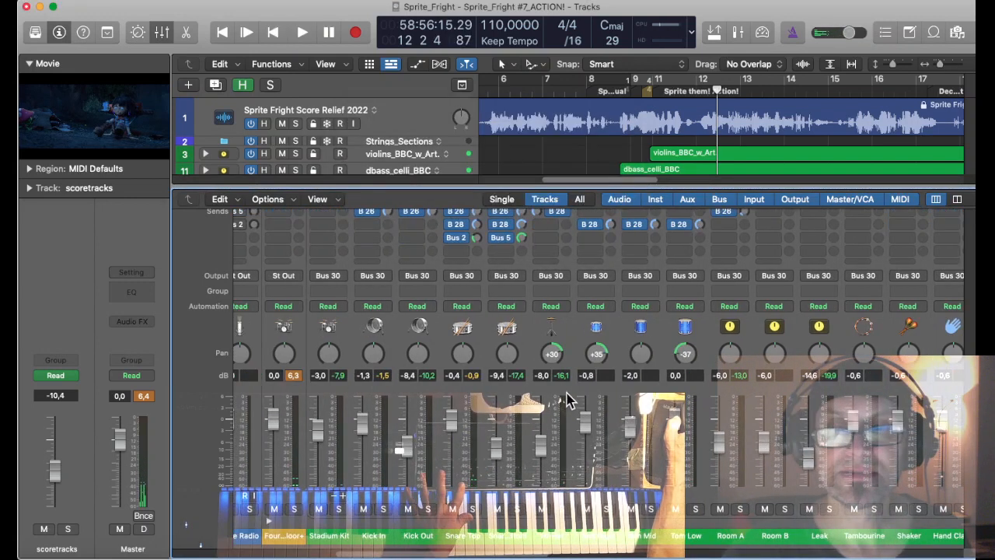
click(302, 32)
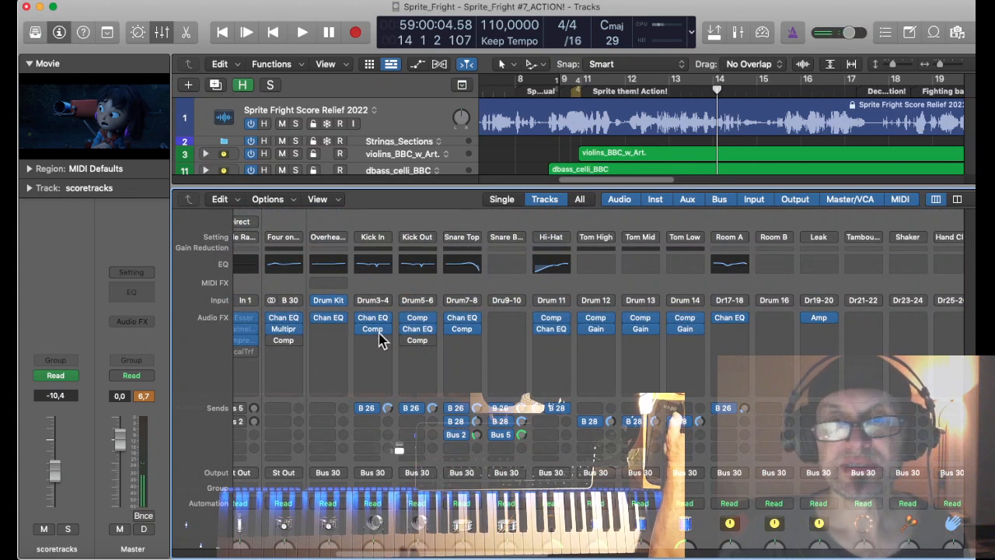
mouse_move(409, 430)
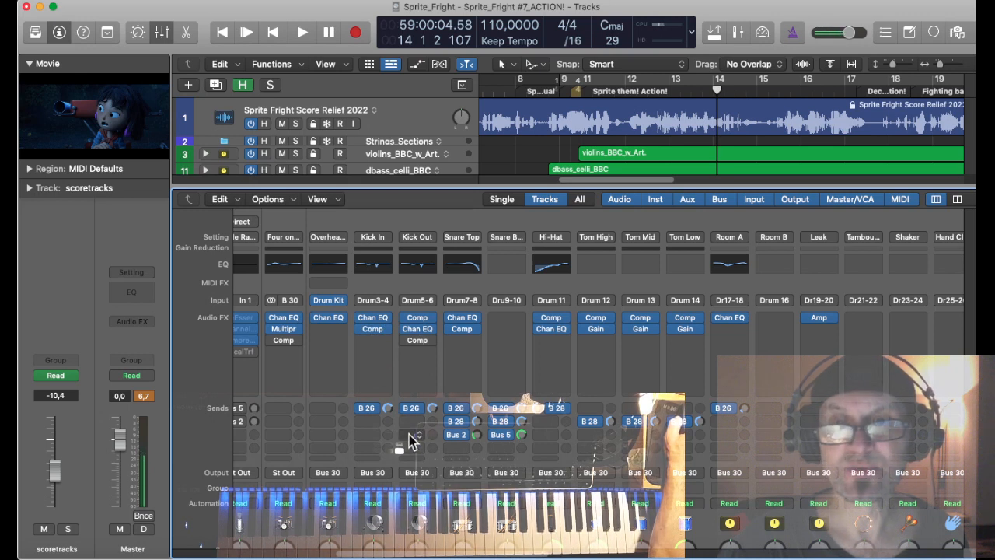
mouse_move(437, 291)
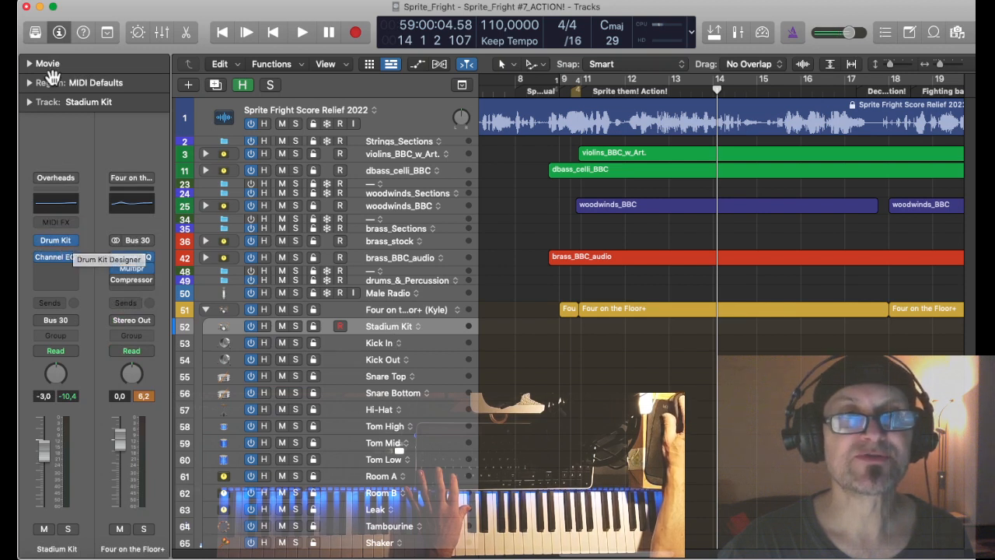
mouse_move(74, 256)
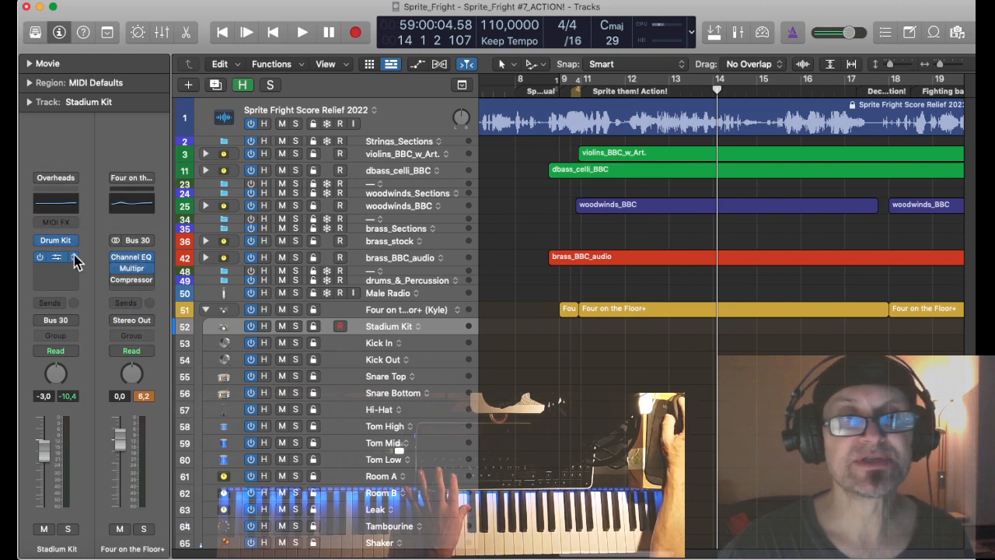
click(55, 257)
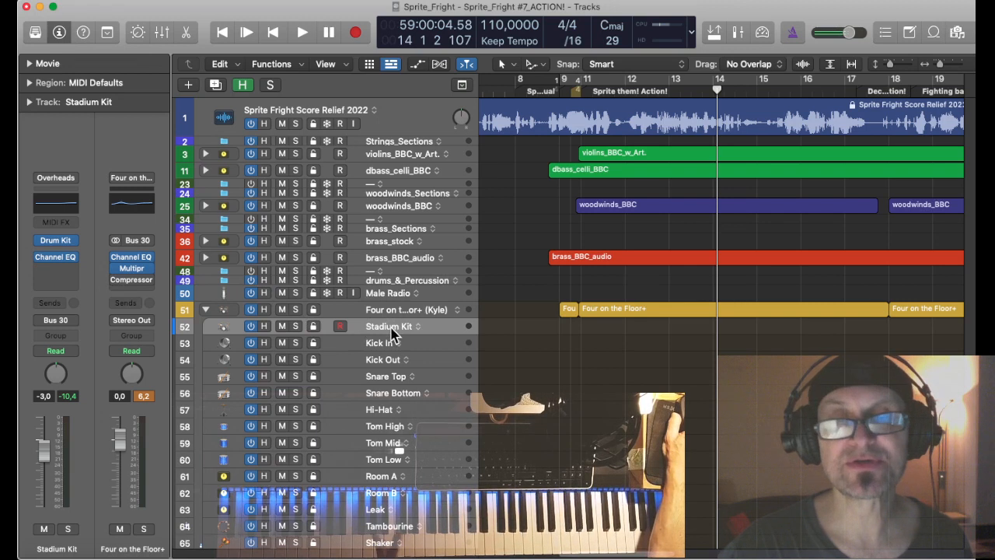
mouse_move(55, 249)
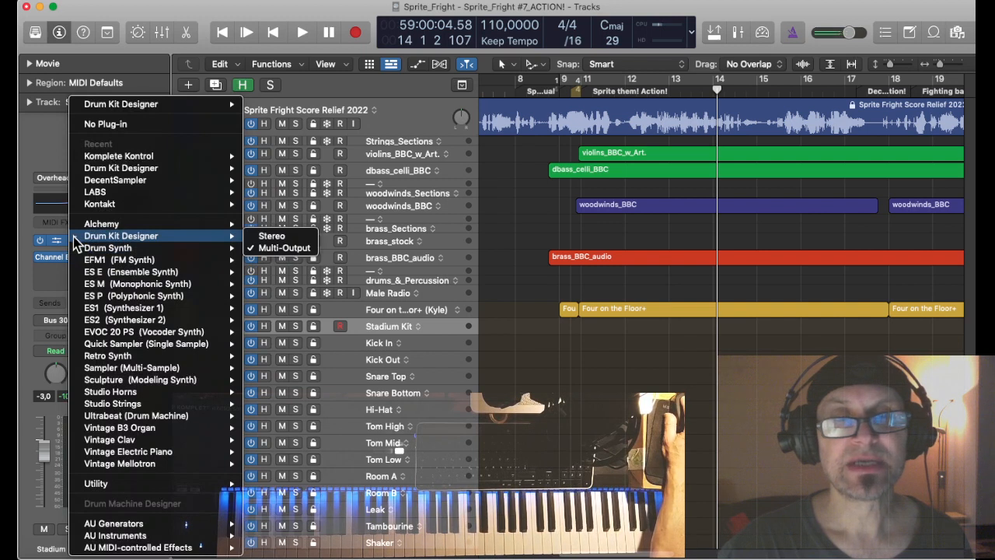
mouse_move(284, 247)
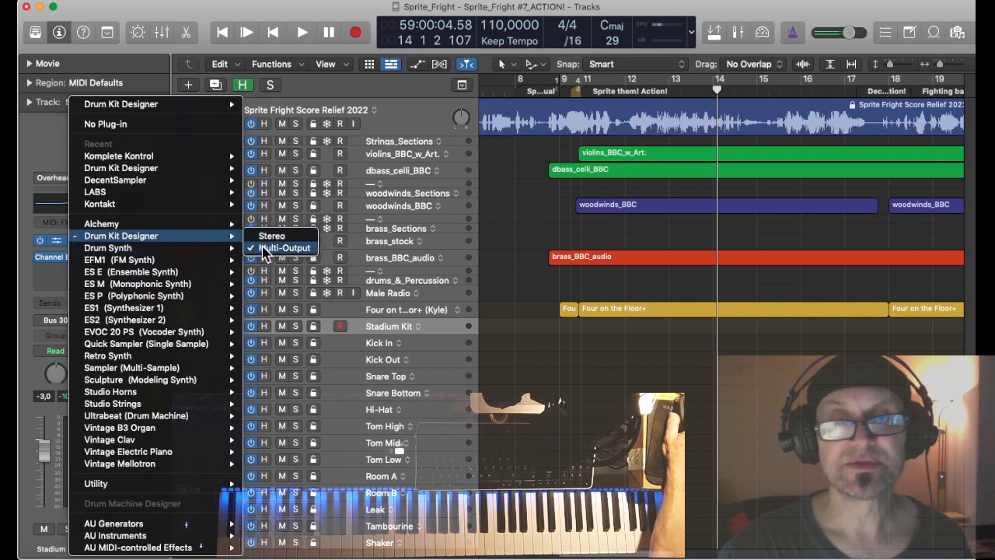
click(286, 247)
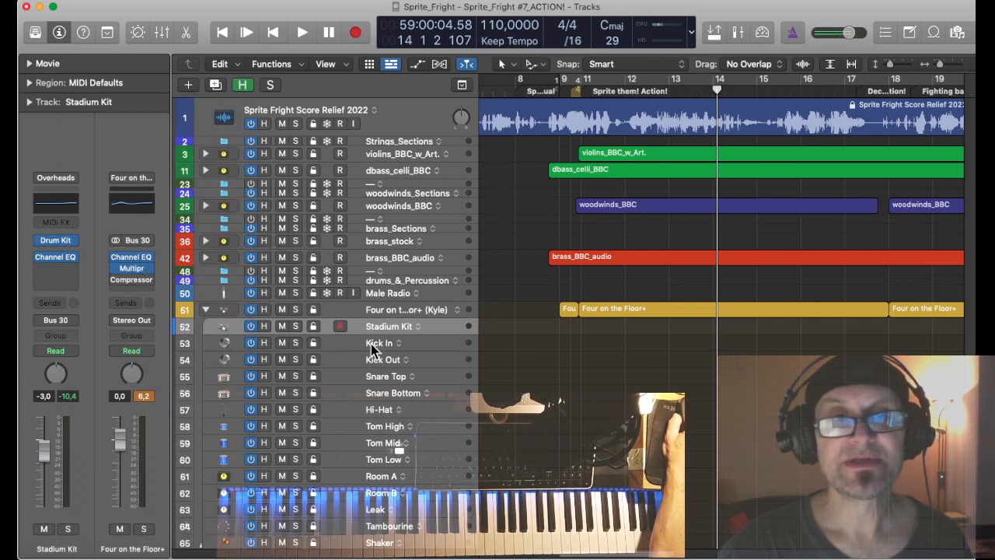
click(381, 343)
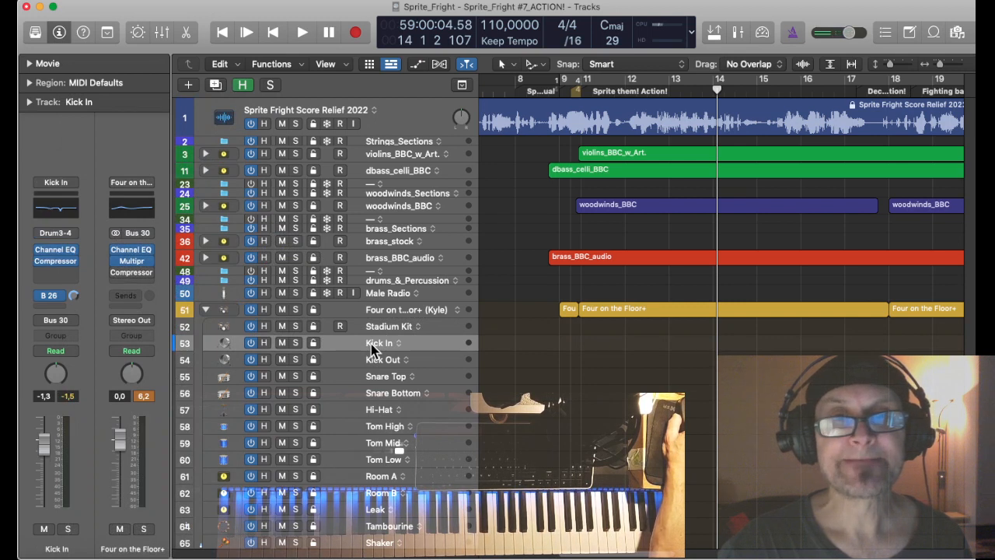
mouse_move(380, 343)
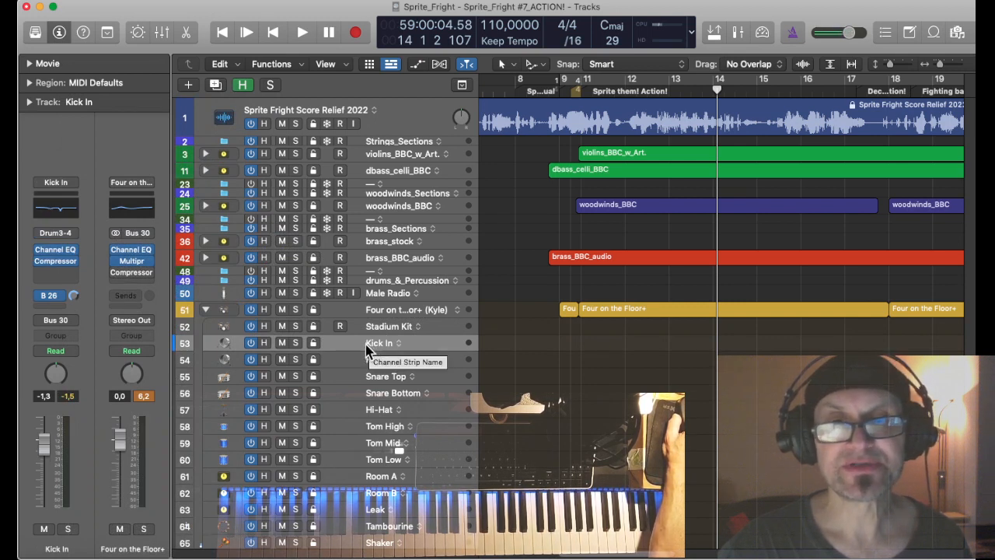
mouse_move(369, 350)
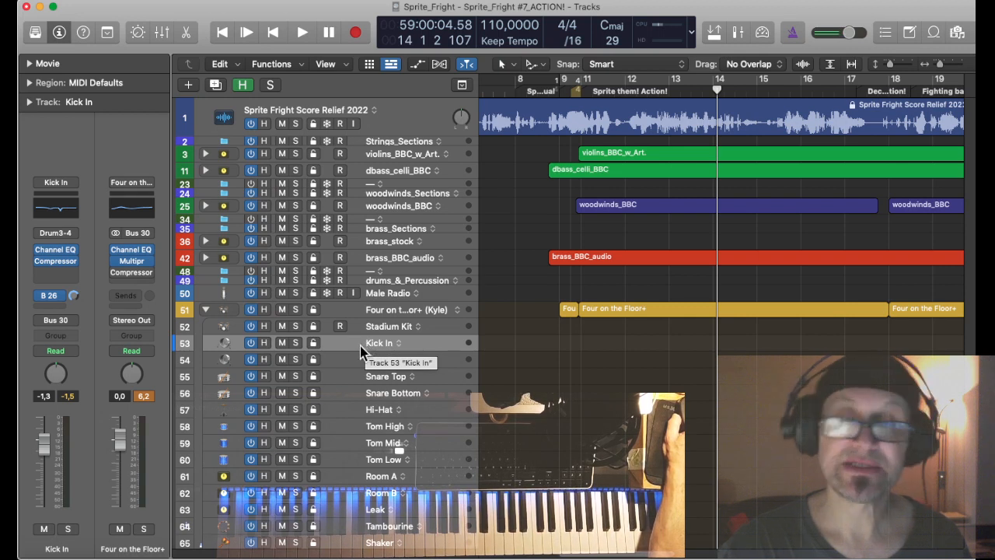
mouse_move(359, 350)
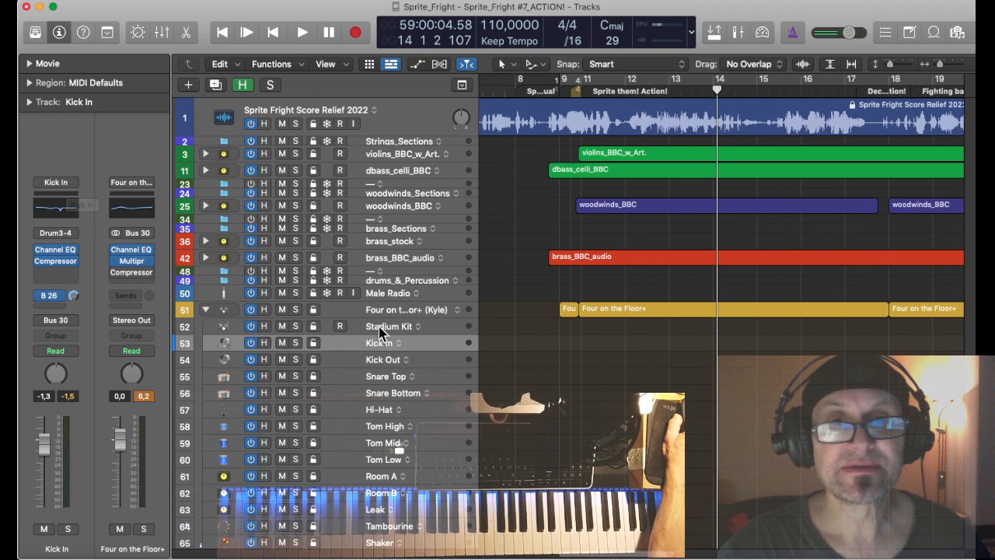
click(389, 326)
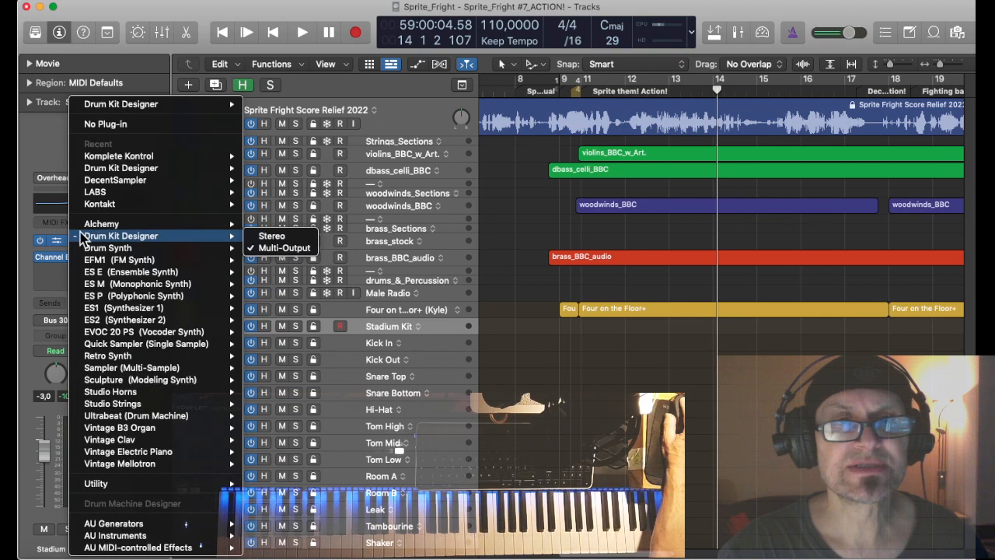
mouse_move(272, 236)
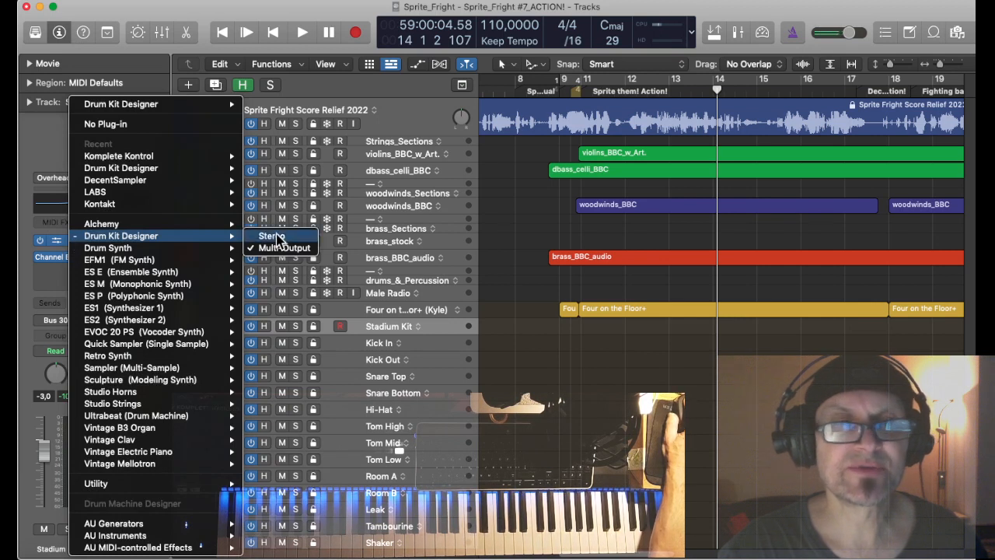
click(271, 236)
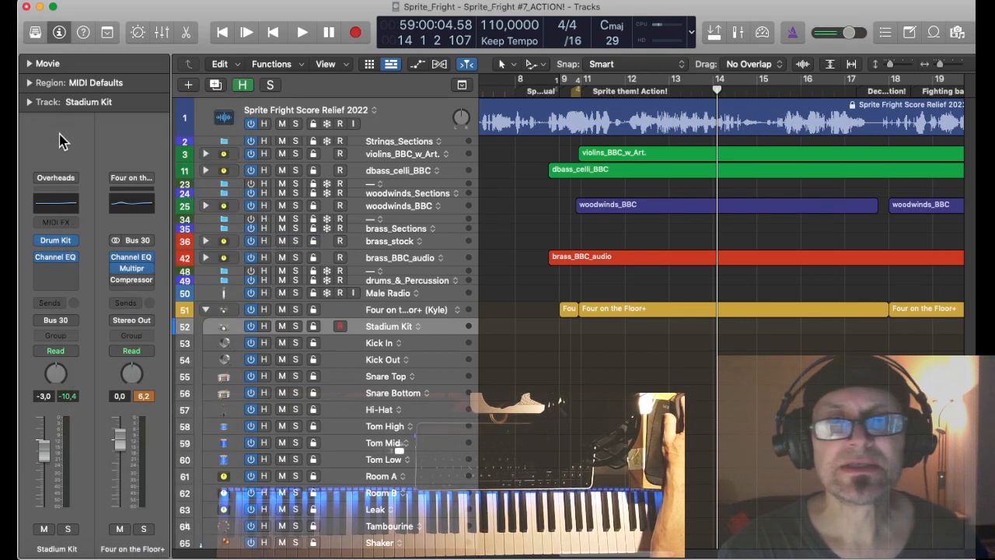
click(381, 343)
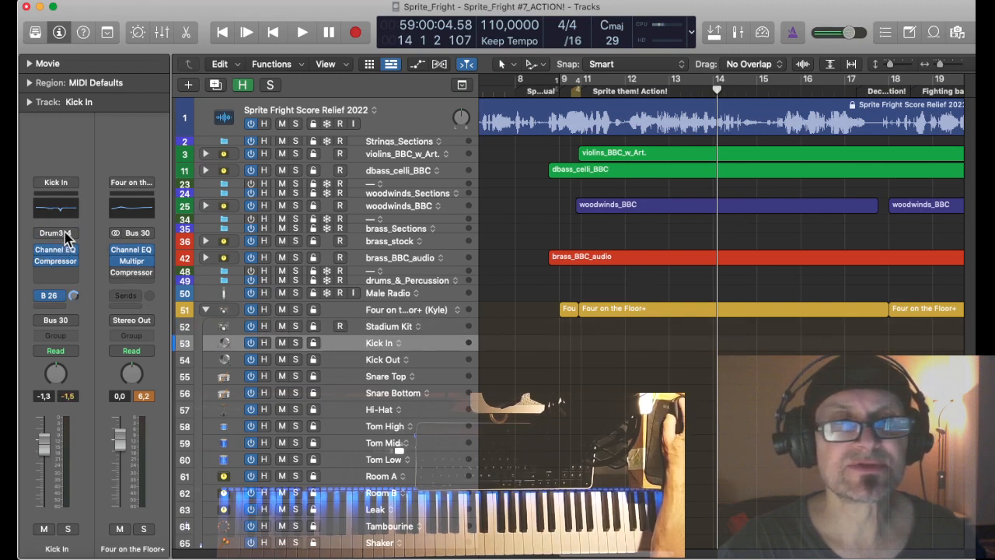
click(381, 359)
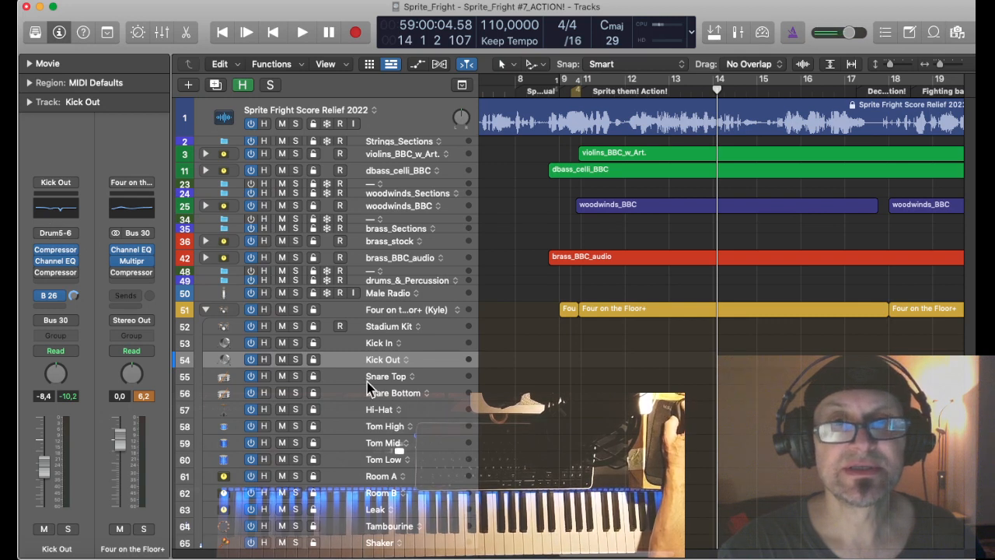
click(381, 376)
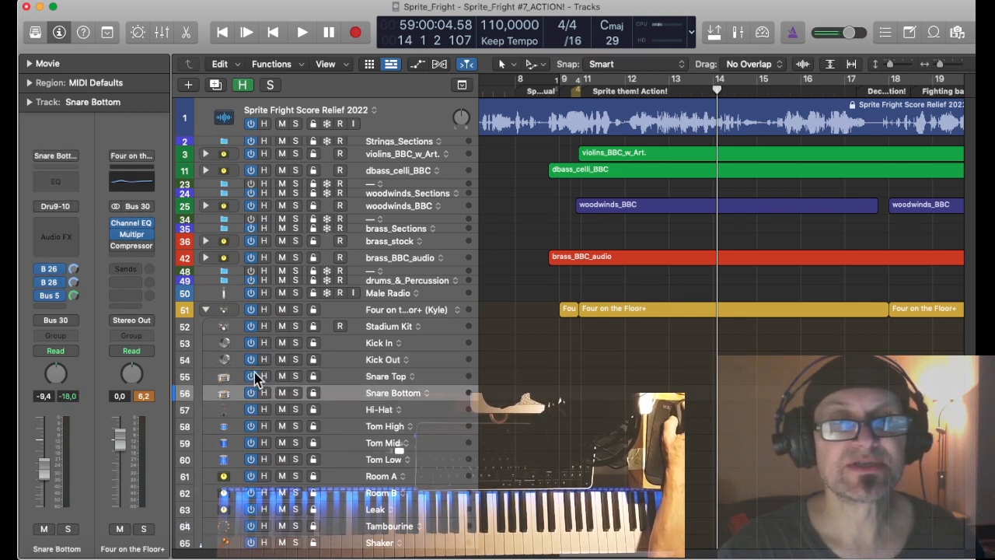
mouse_move(402, 350)
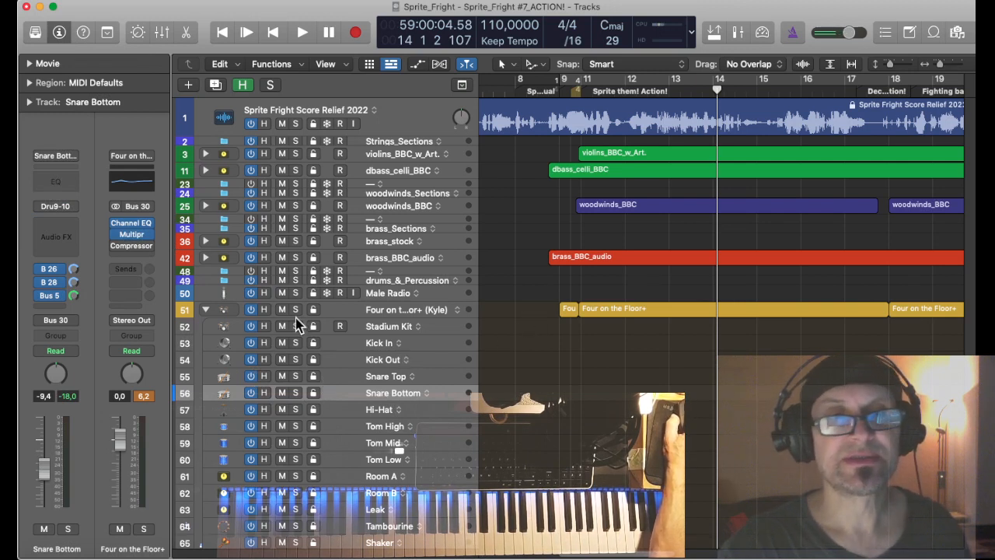
mouse_move(288, 362)
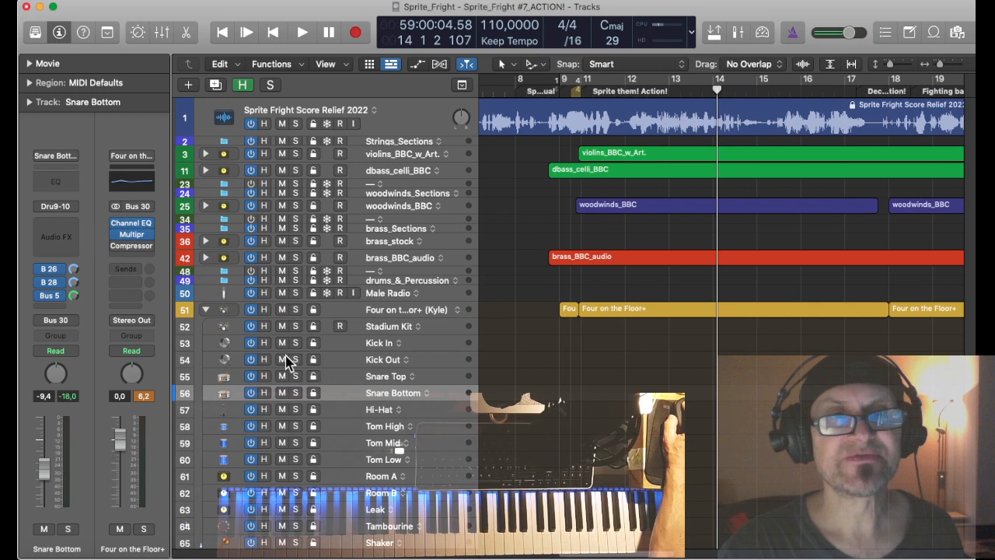
mouse_move(281, 376)
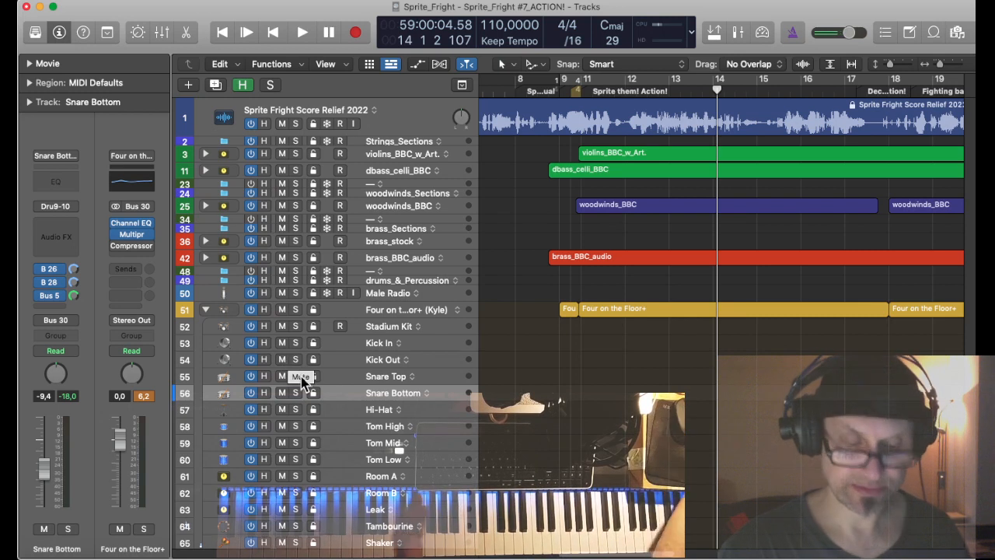
mouse_move(295, 376)
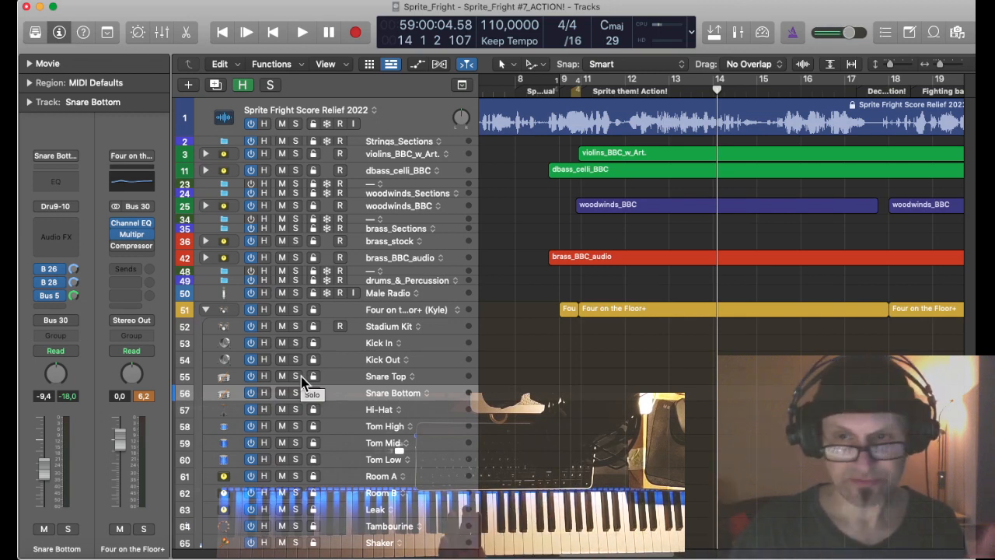
mouse_move(431, 387)
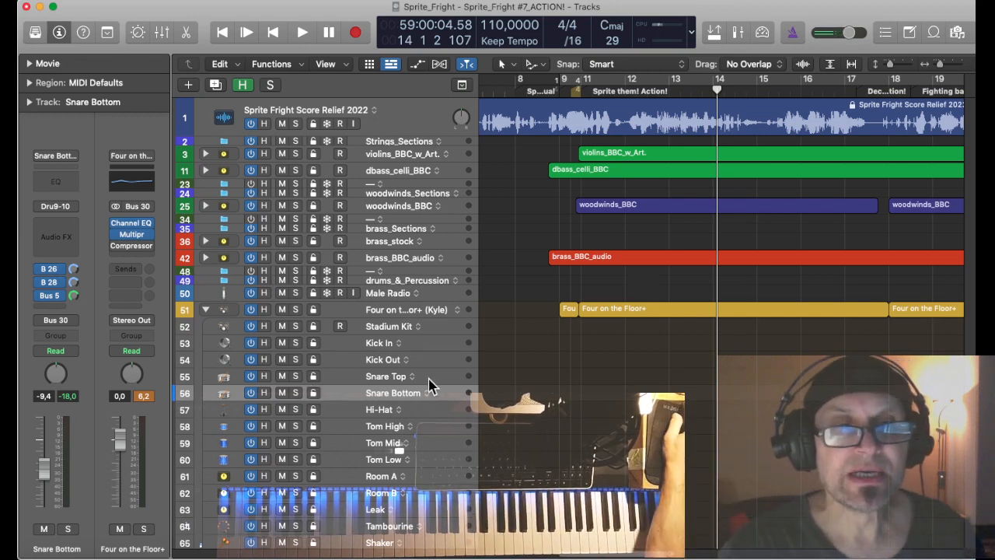
mouse_move(361, 317)
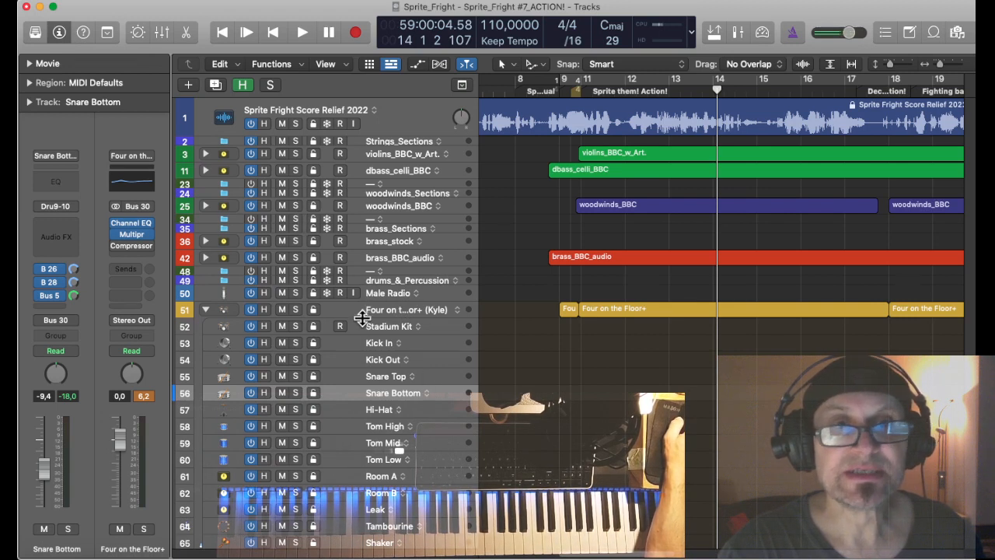
Step: Open the Stadium Kit in Drum Kit Designer and choose the Birch Punch kick
click(393, 326)
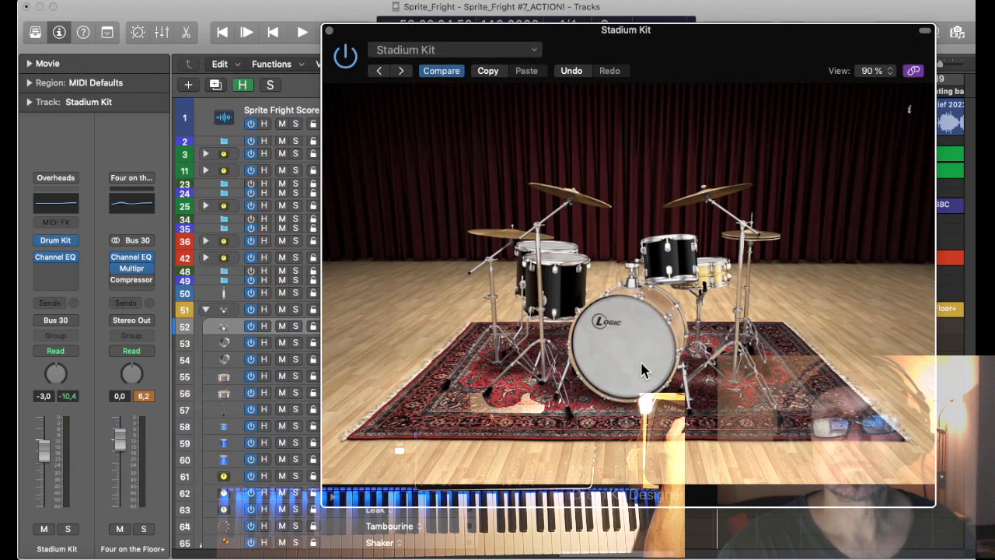
mouse_move(650, 319)
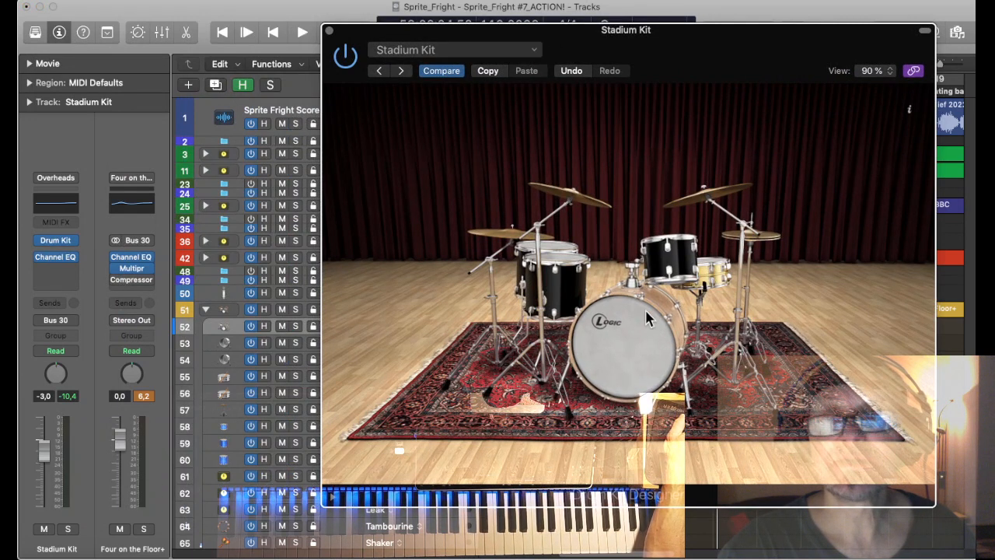
mouse_move(645, 327)
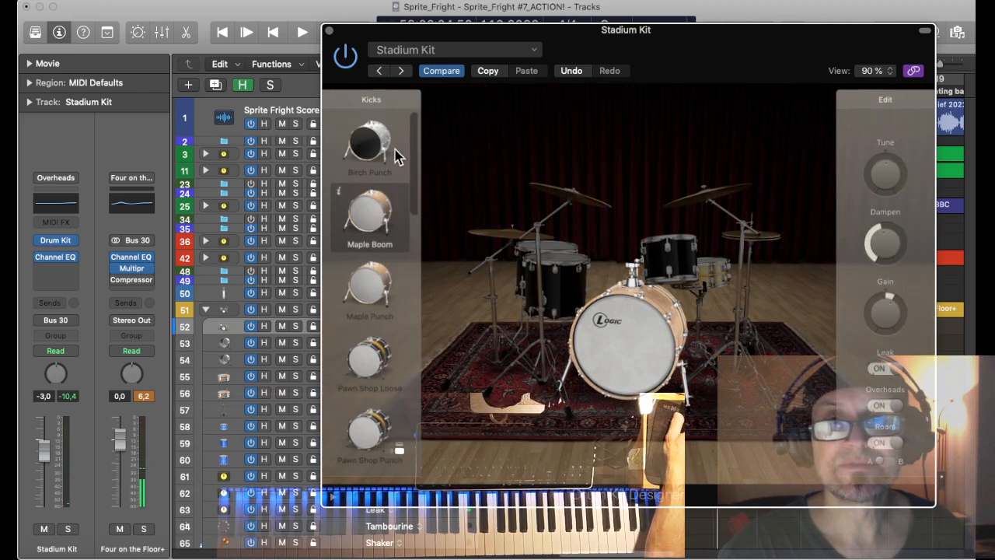
scroll(down, 3)
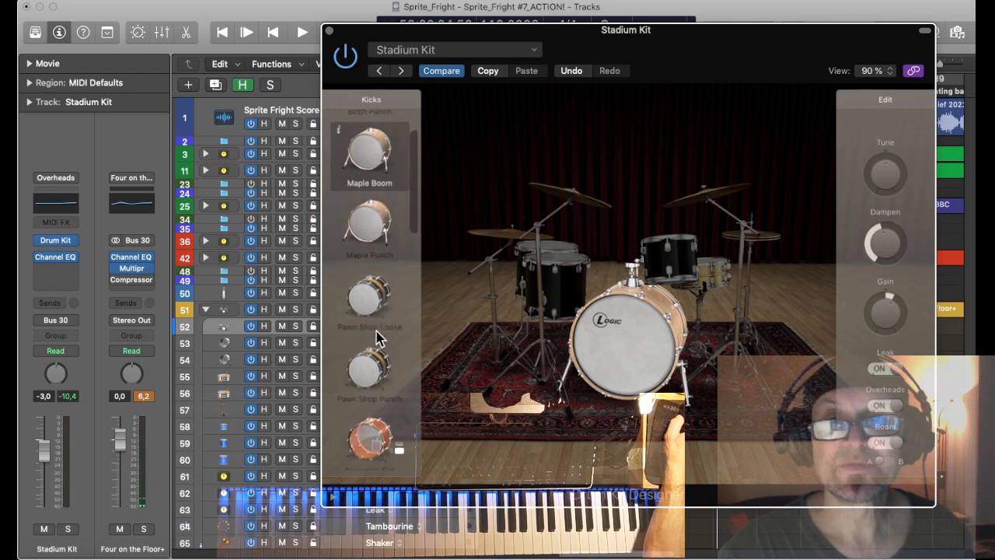
scroll(down, 3)
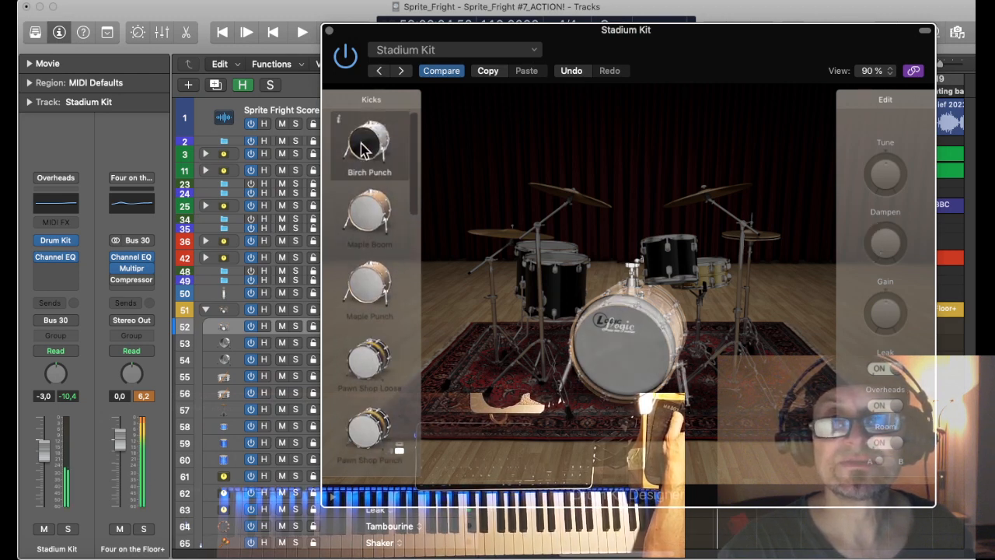
click(368, 143)
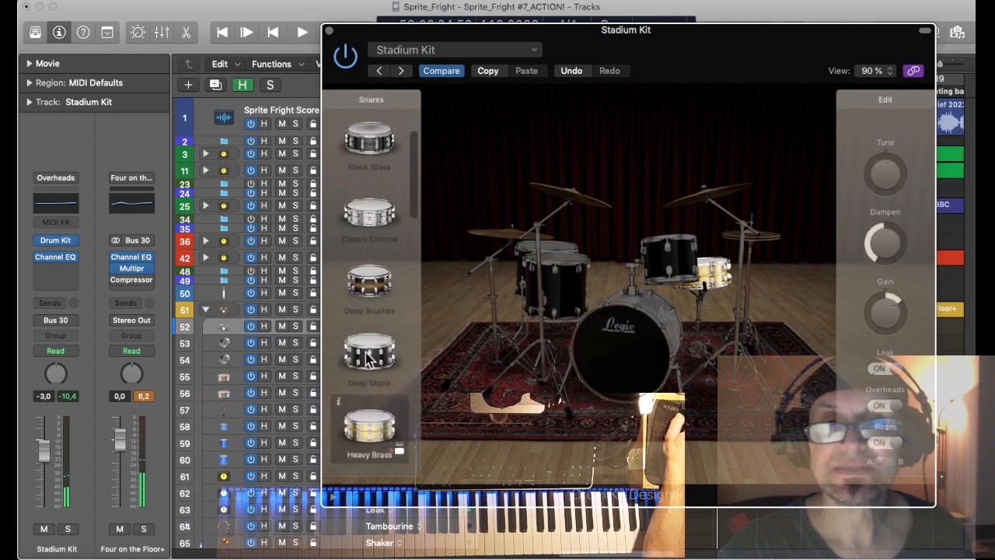
Step: Choose the Modern Chrome snare and drag its Dampen knob to 70%
scroll(down, 3)
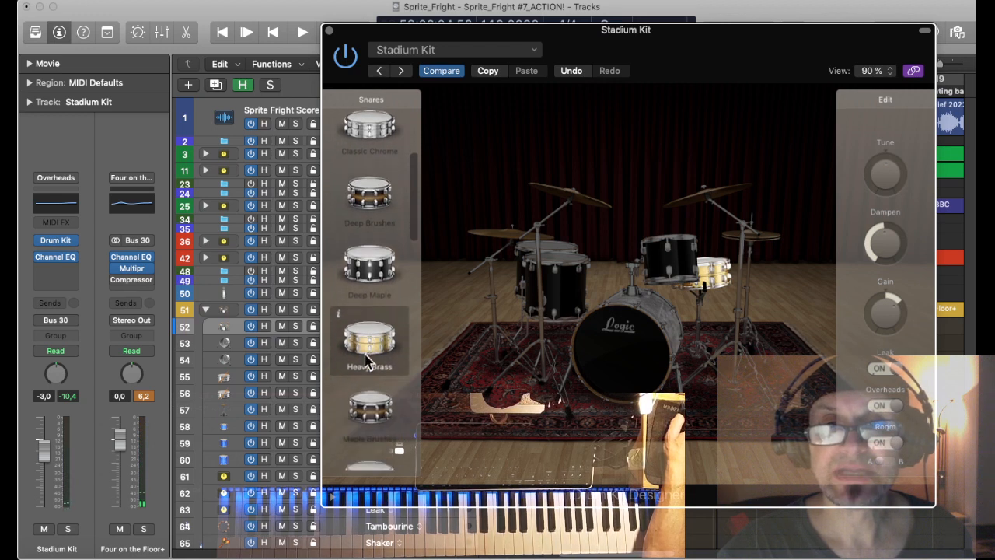
scroll(down, 3)
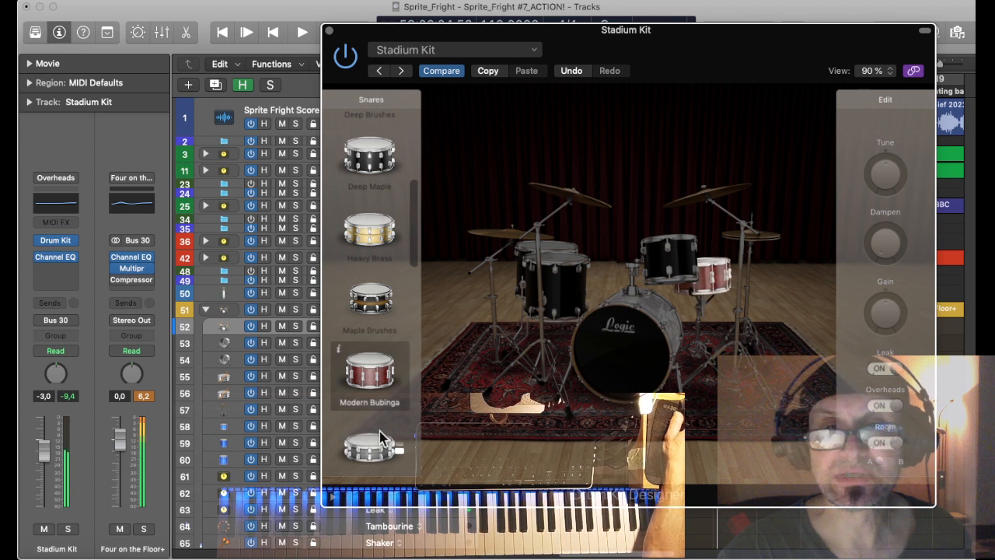
scroll(down, 3)
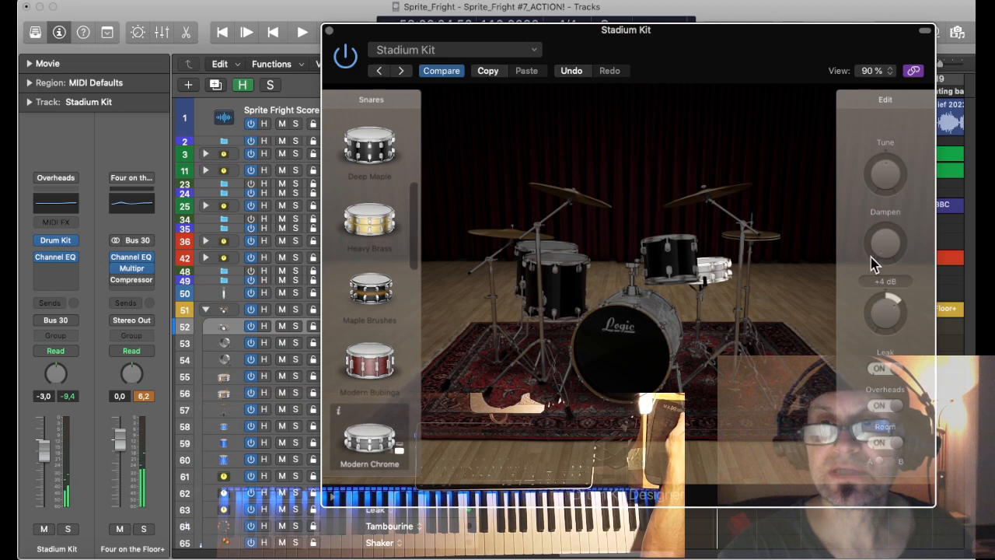
drag(885, 241, 884, 225)
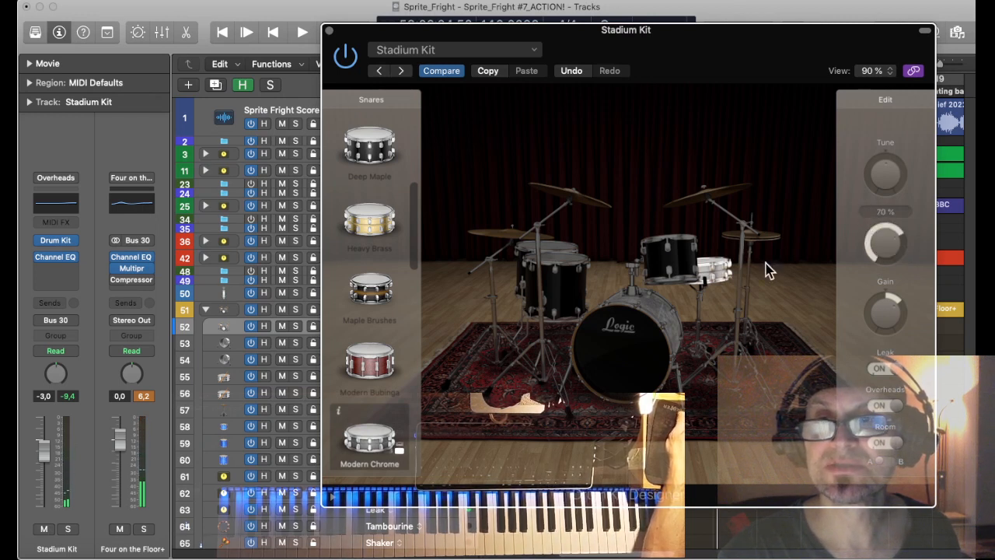
mouse_move(724, 295)
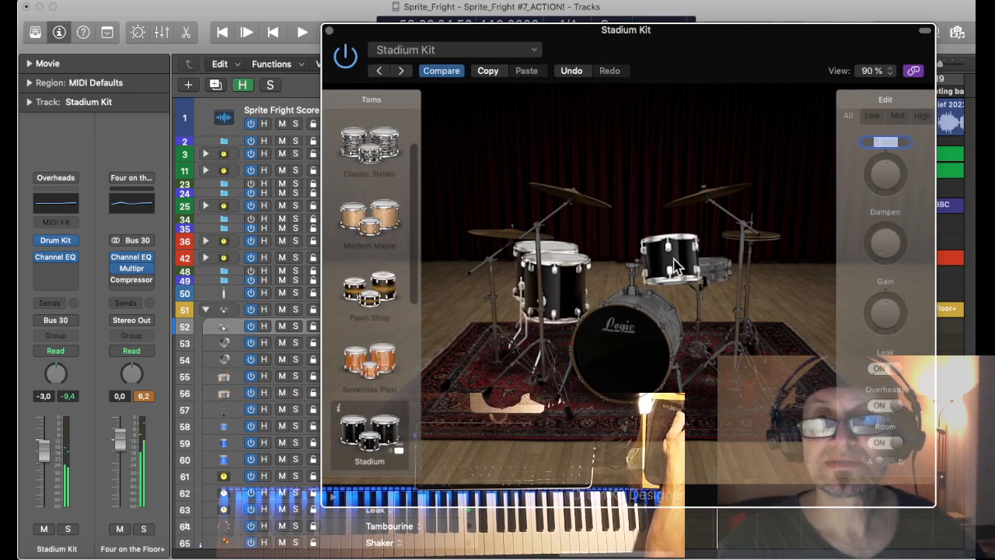
mouse_move(564, 238)
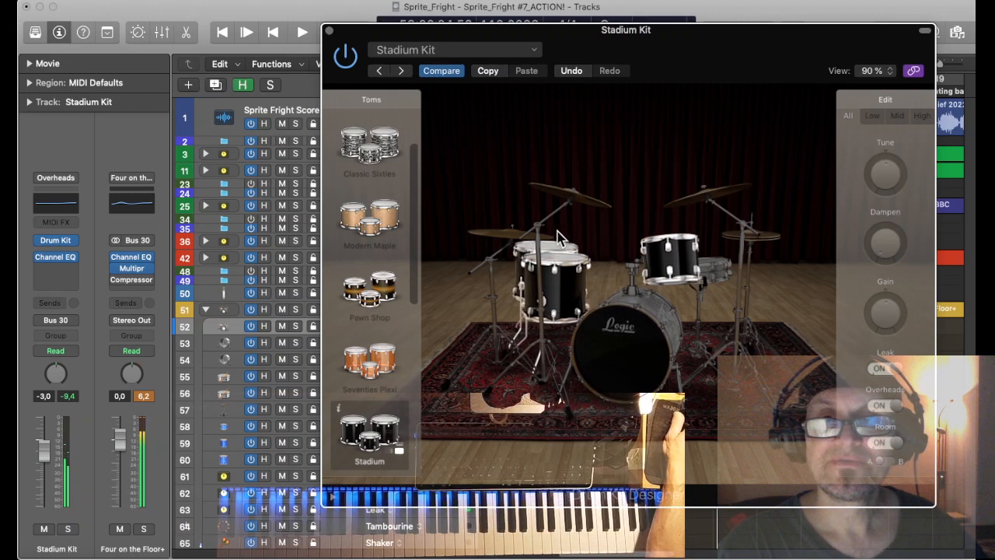
mouse_move(558, 245)
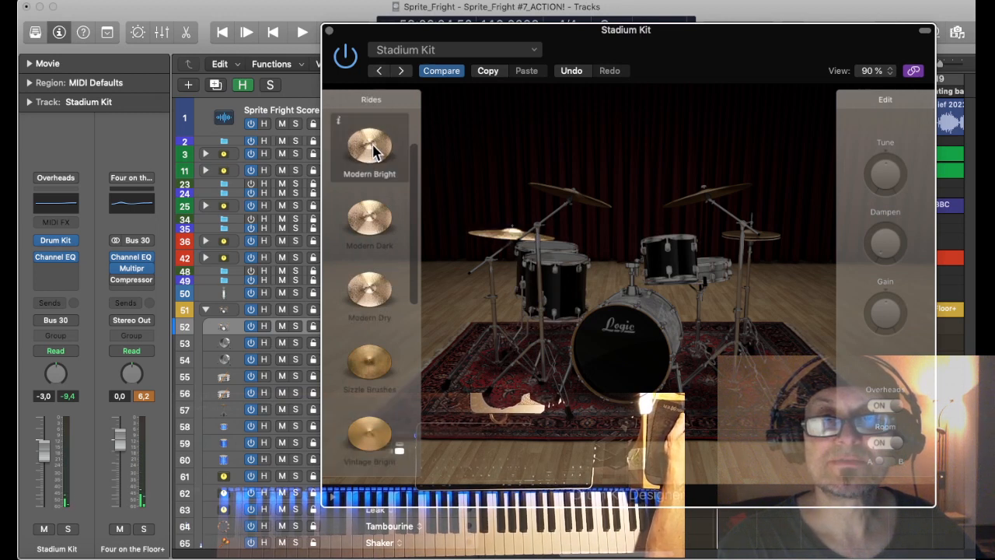
mouse_move(494, 241)
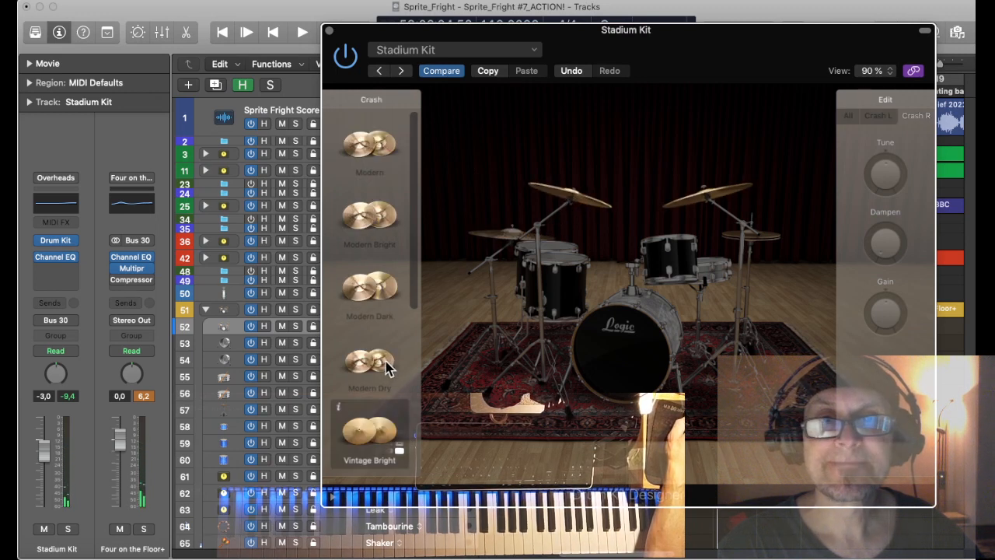
mouse_move(397, 234)
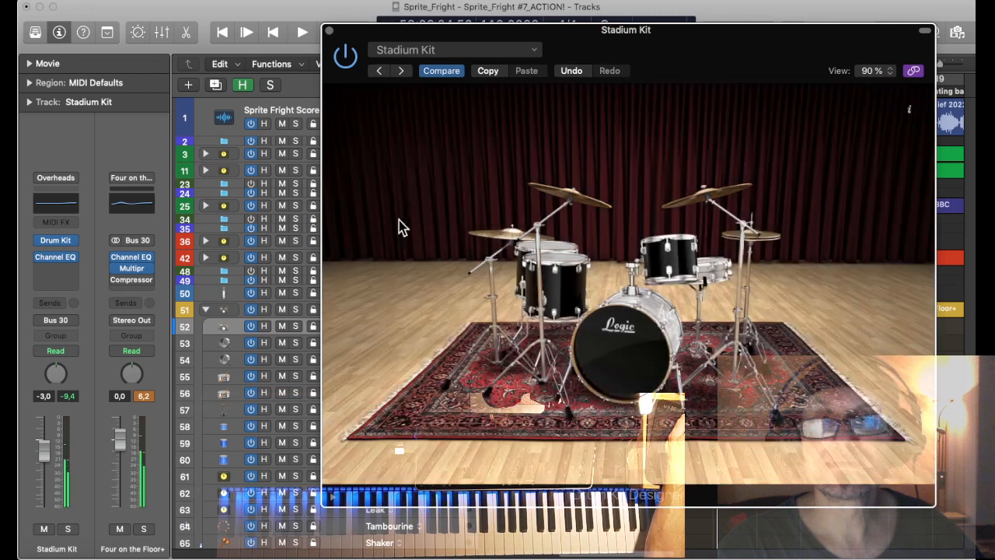
Step: Bring up the crash cymbal choices to pick Modern Bright
click(580, 195)
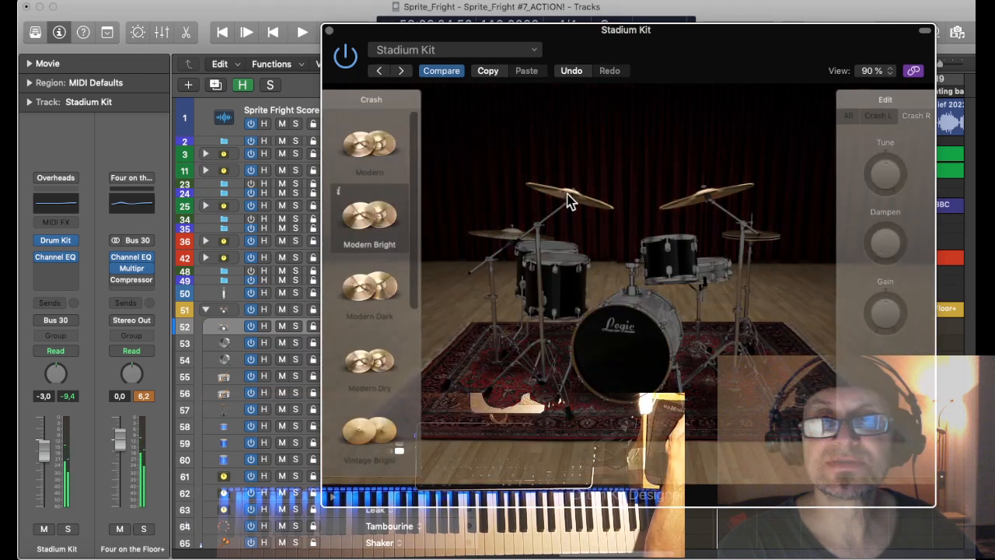
mouse_move(584, 216)
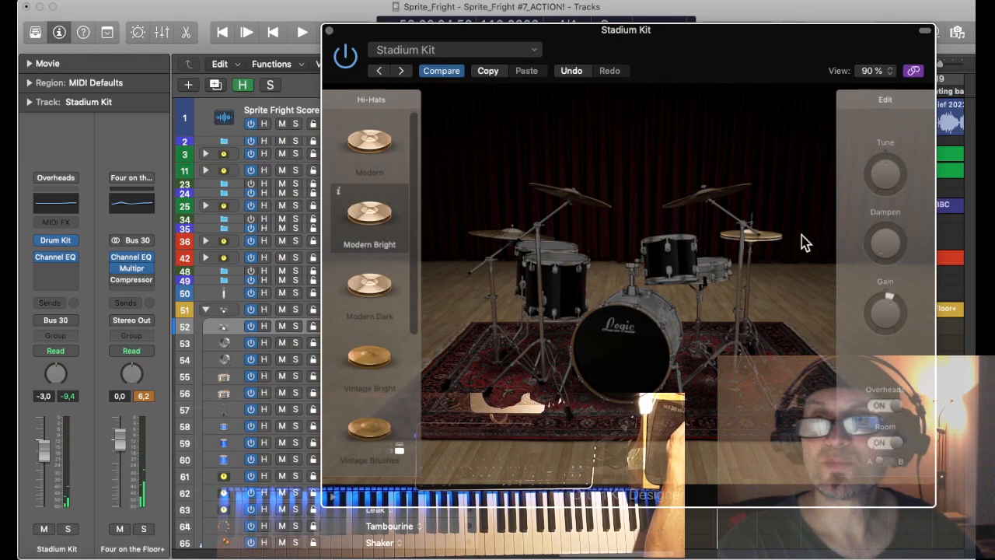
mouse_move(848, 325)
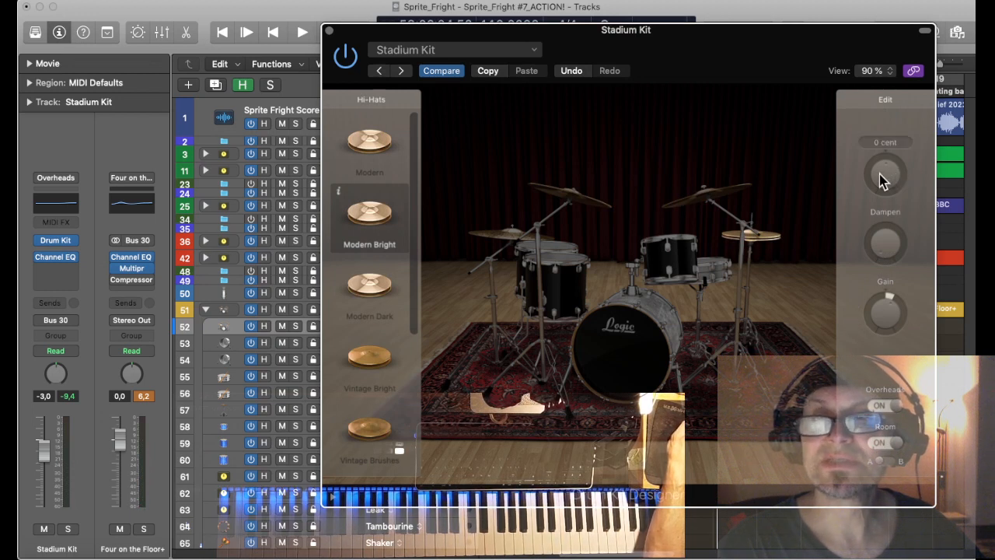
mouse_move(656, 342)
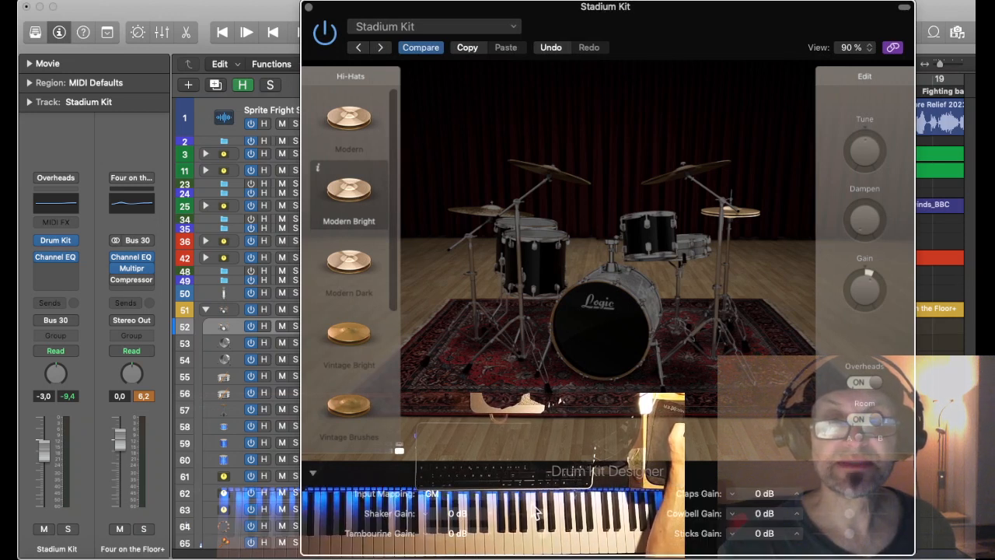
Step: Expand Drum Kit Designer's extended parameters for input mapping and percussion gains
click(431, 494)
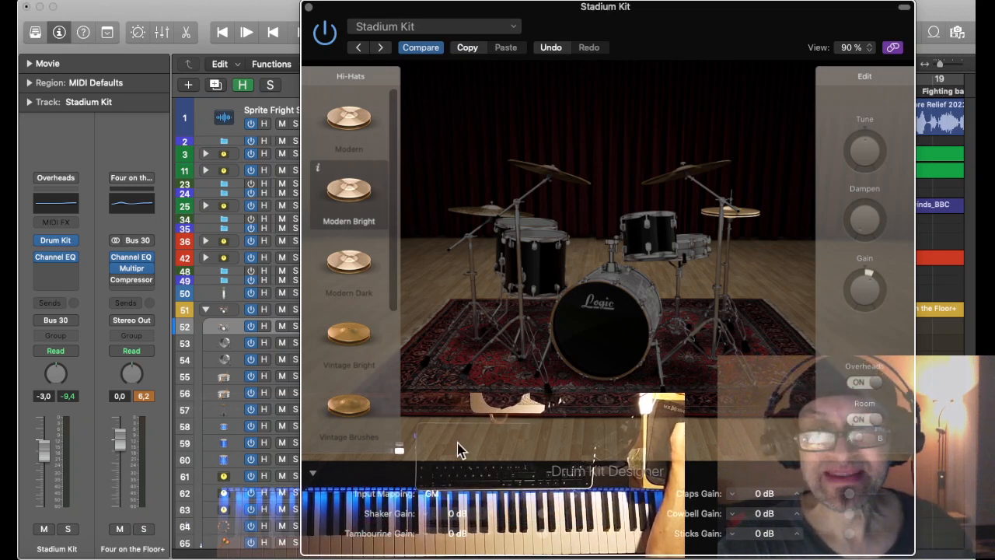
mouse_move(311, 14)
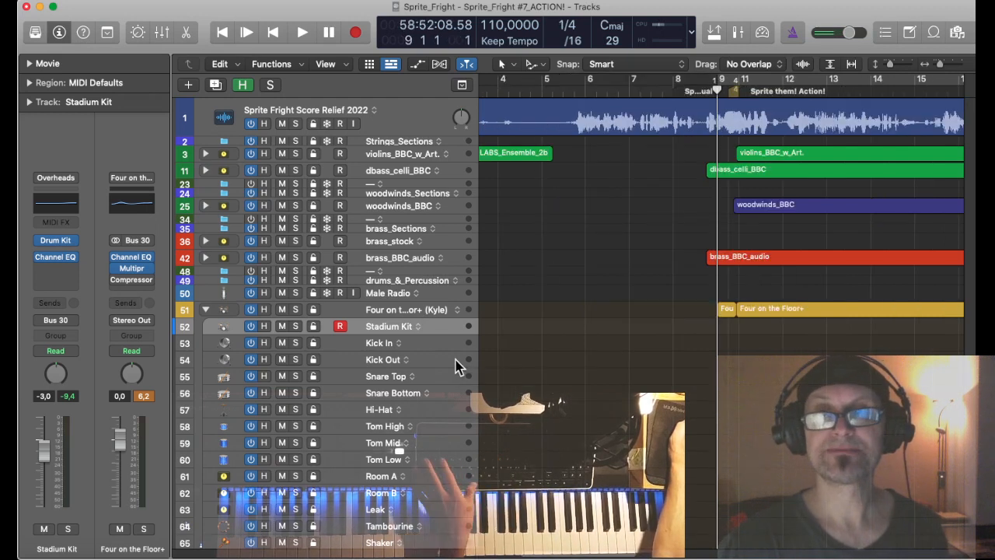
Step: Play the arrangement with the customized kit, dismiss the overload alert, and stop
click(302, 31)
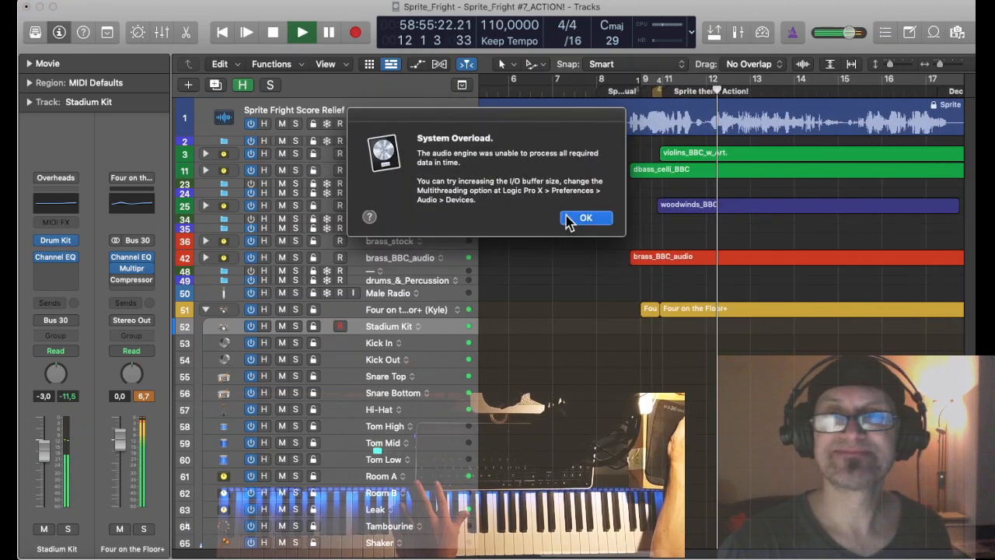
click(586, 218)
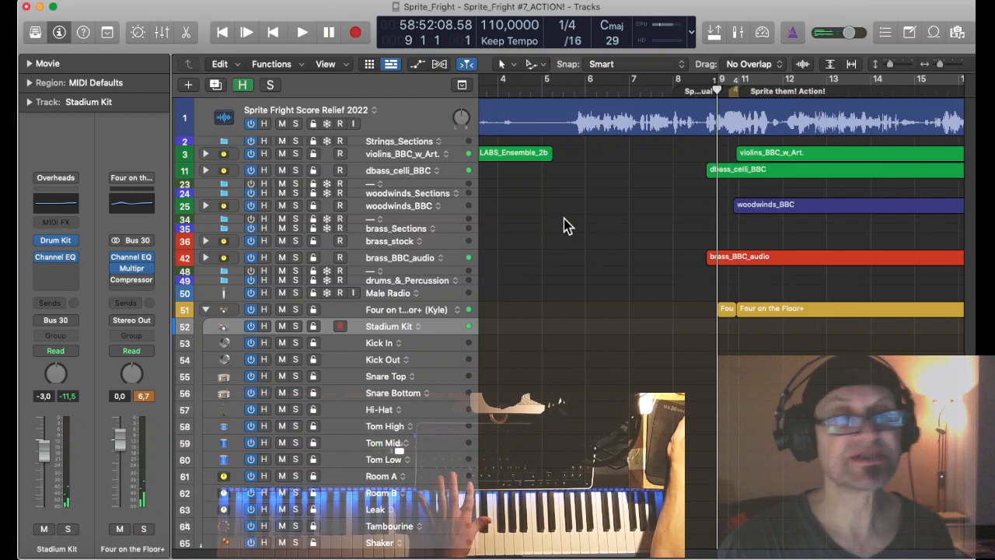
click(302, 32)
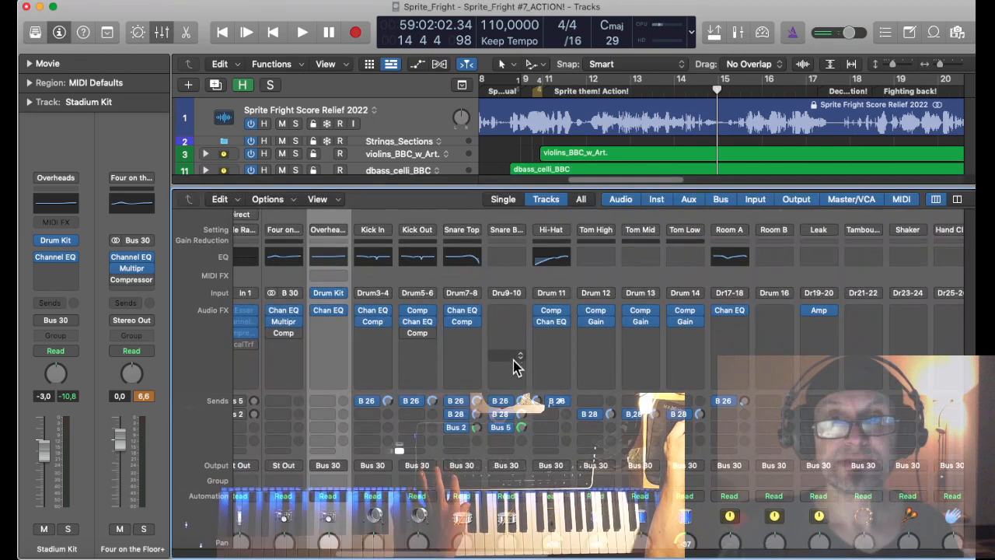
scroll(down, 3)
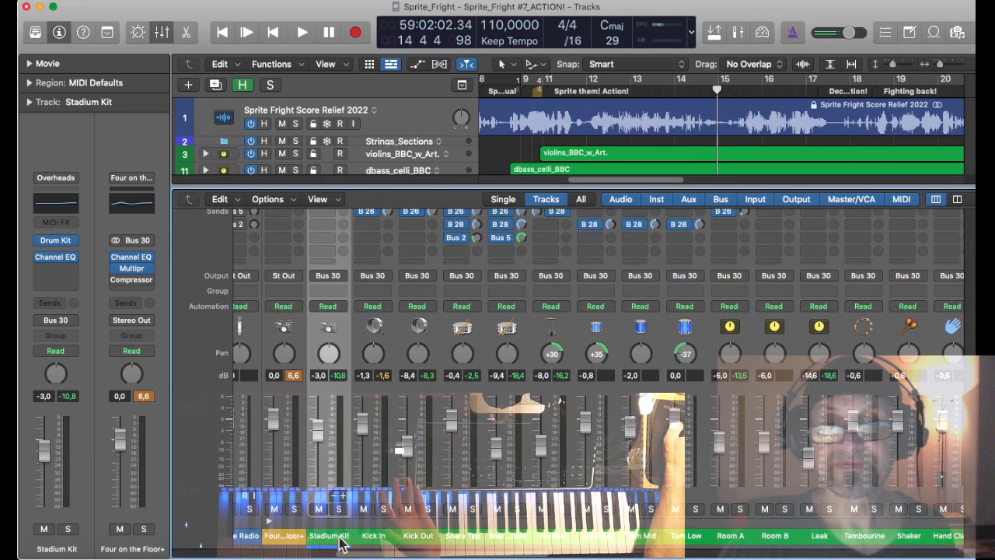
mouse_move(416, 545)
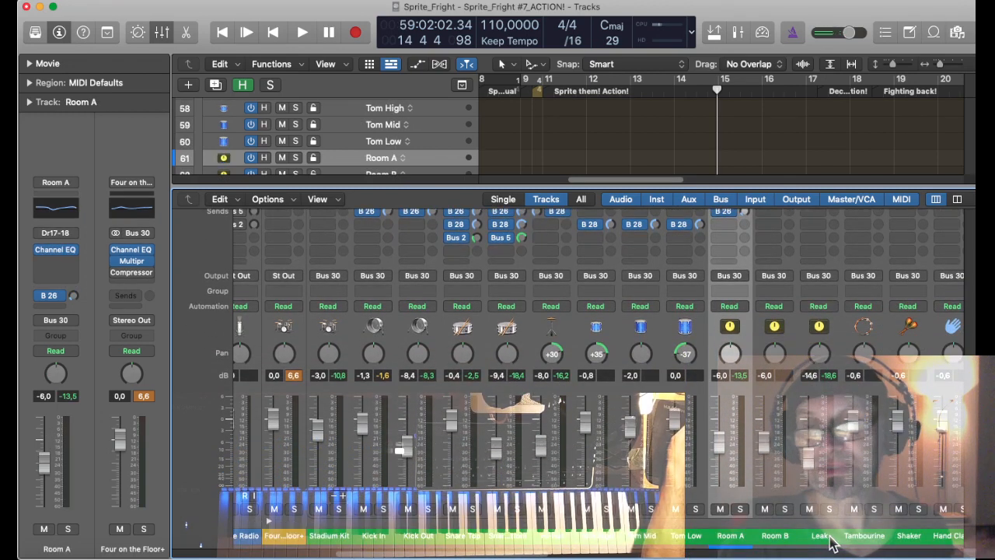
mouse_move(821, 542)
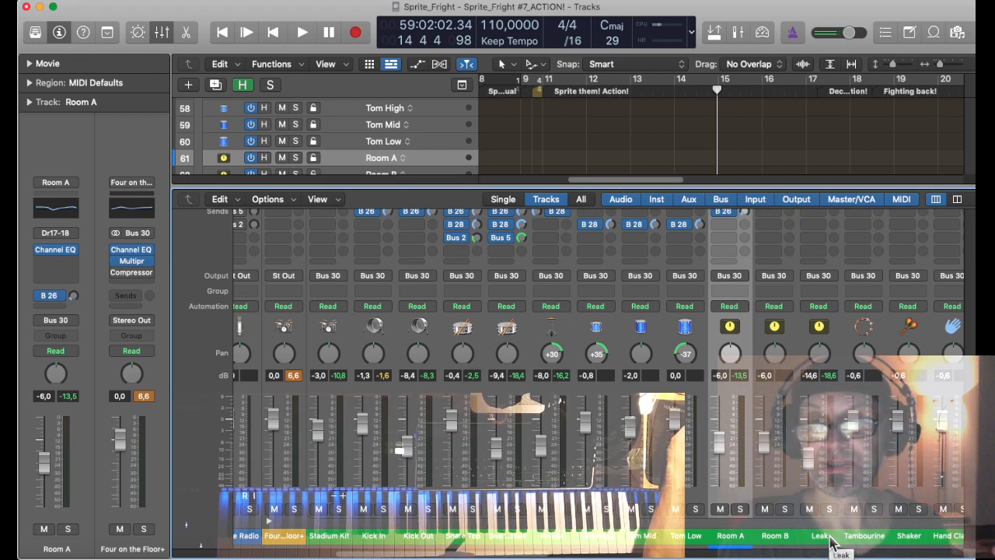
mouse_move(825, 543)
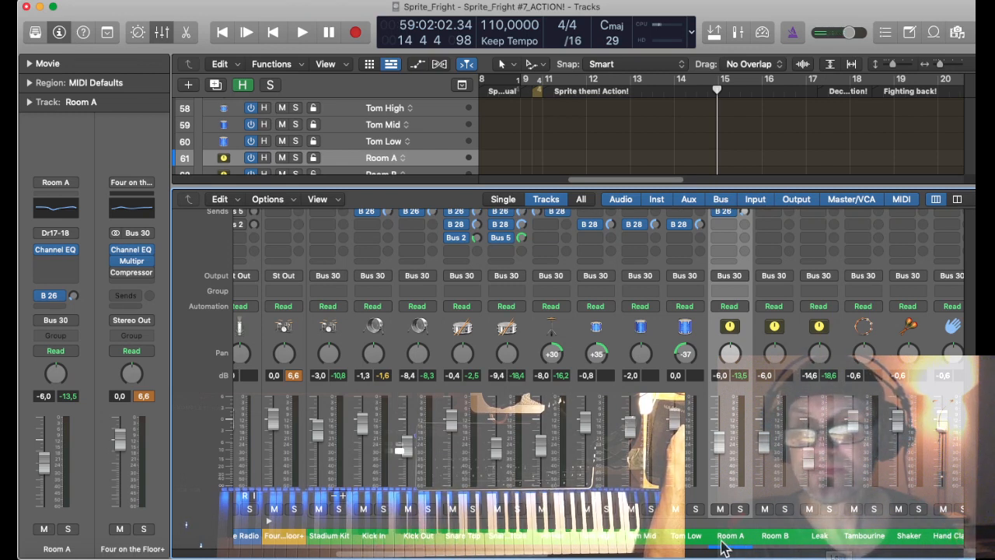
scroll(right, 3)
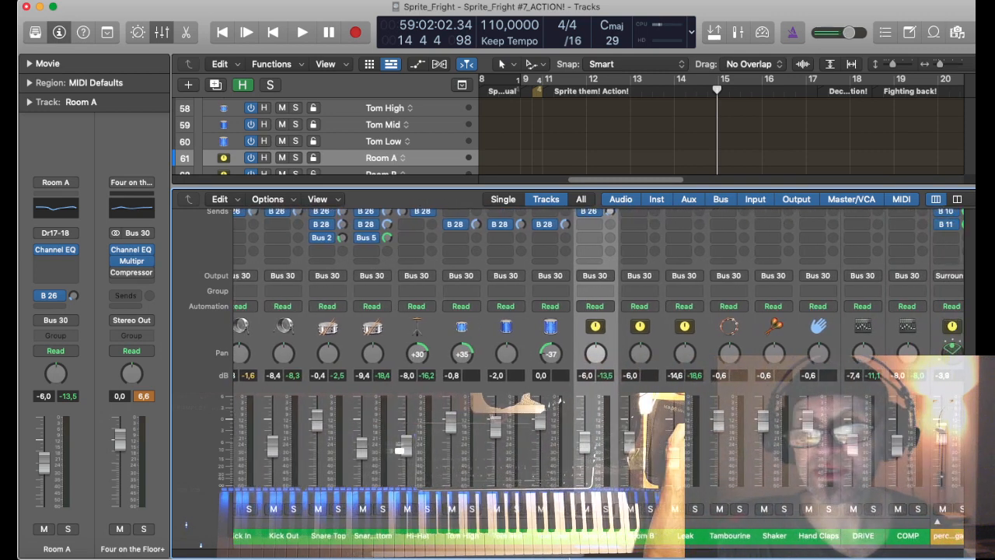
scroll(right, 3)
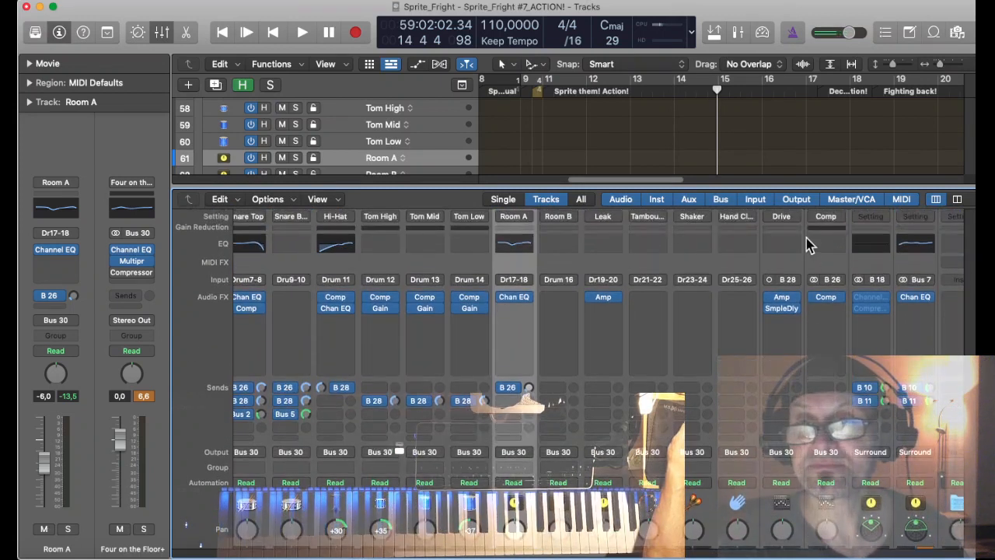
mouse_move(793, 288)
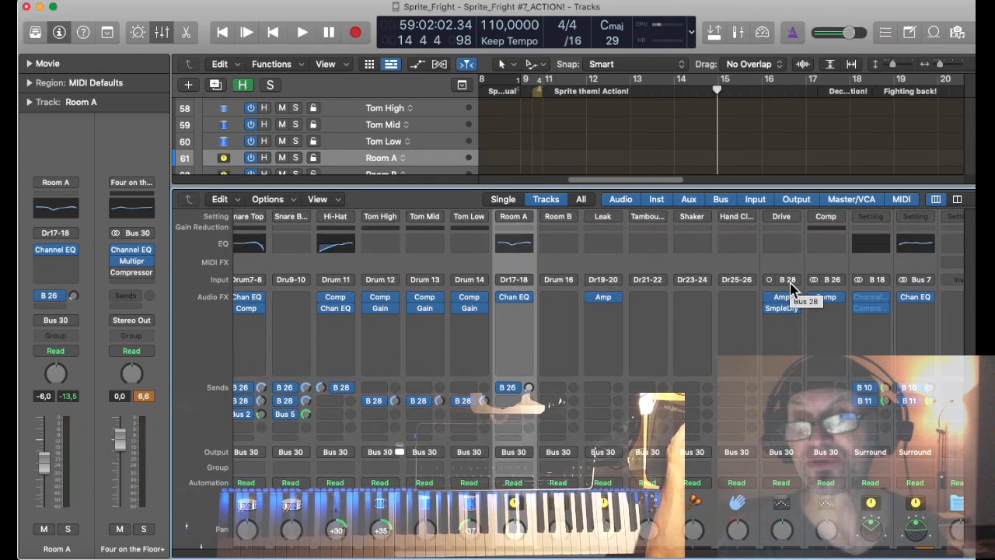
scroll(down, 3)
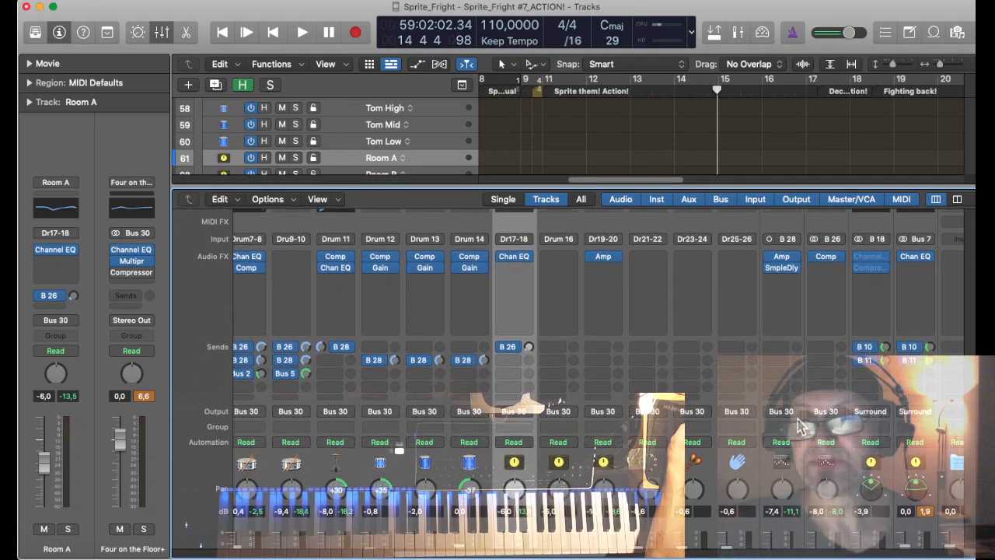
scroll(down, 3)
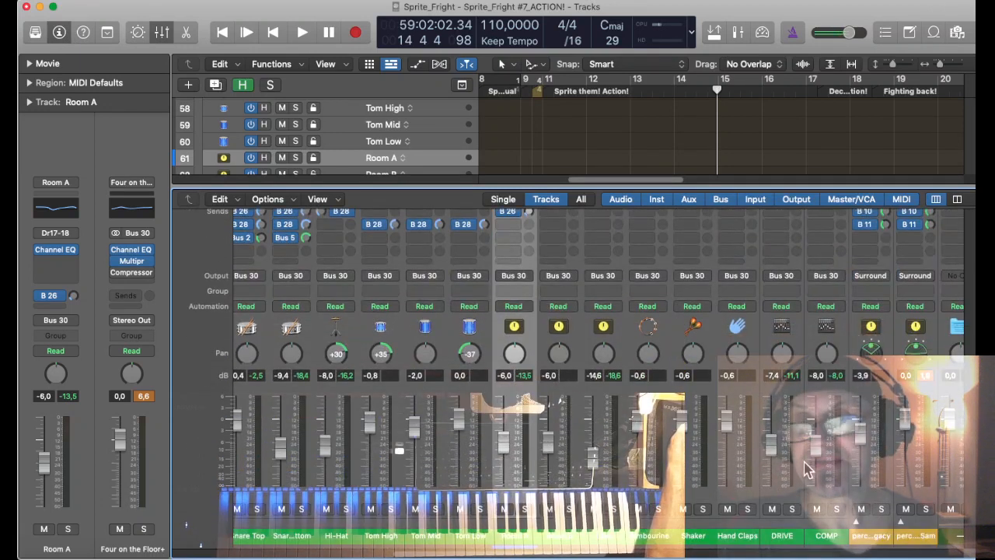